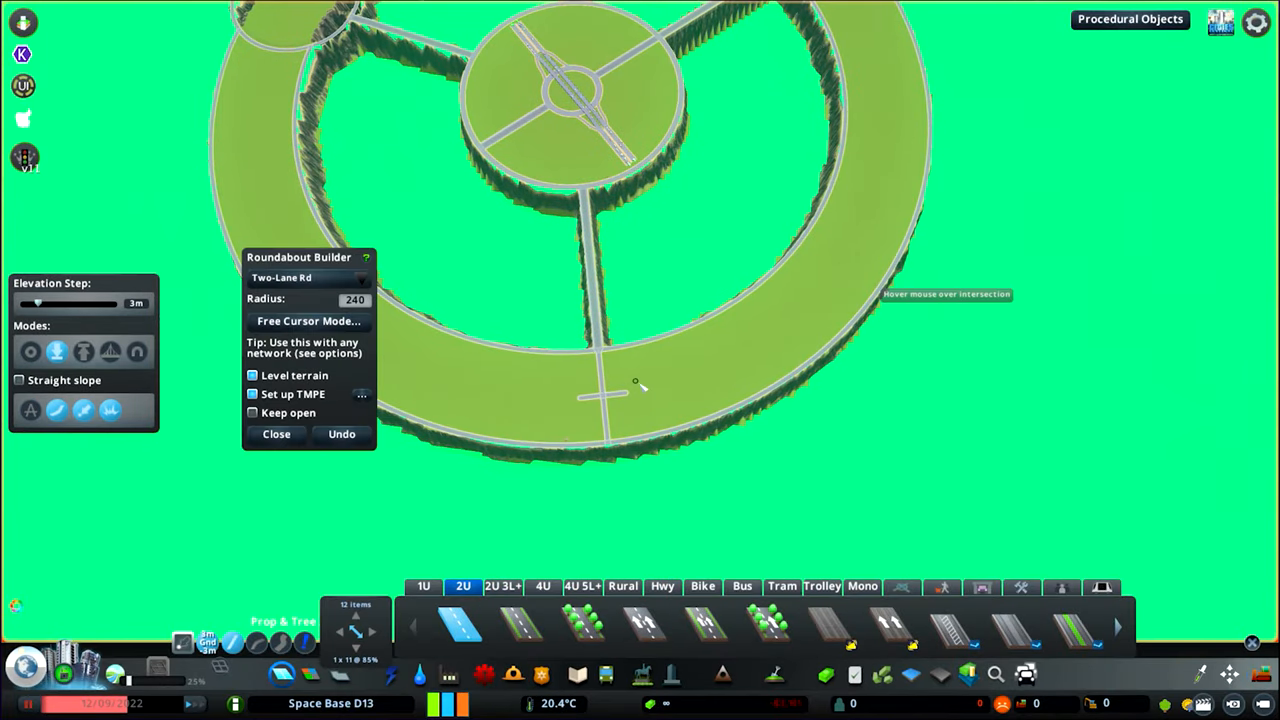
Complete the concentric rings and place a first arch prop in the grassy basin
{"action": "left_click", "coordinate": [276, 436]}
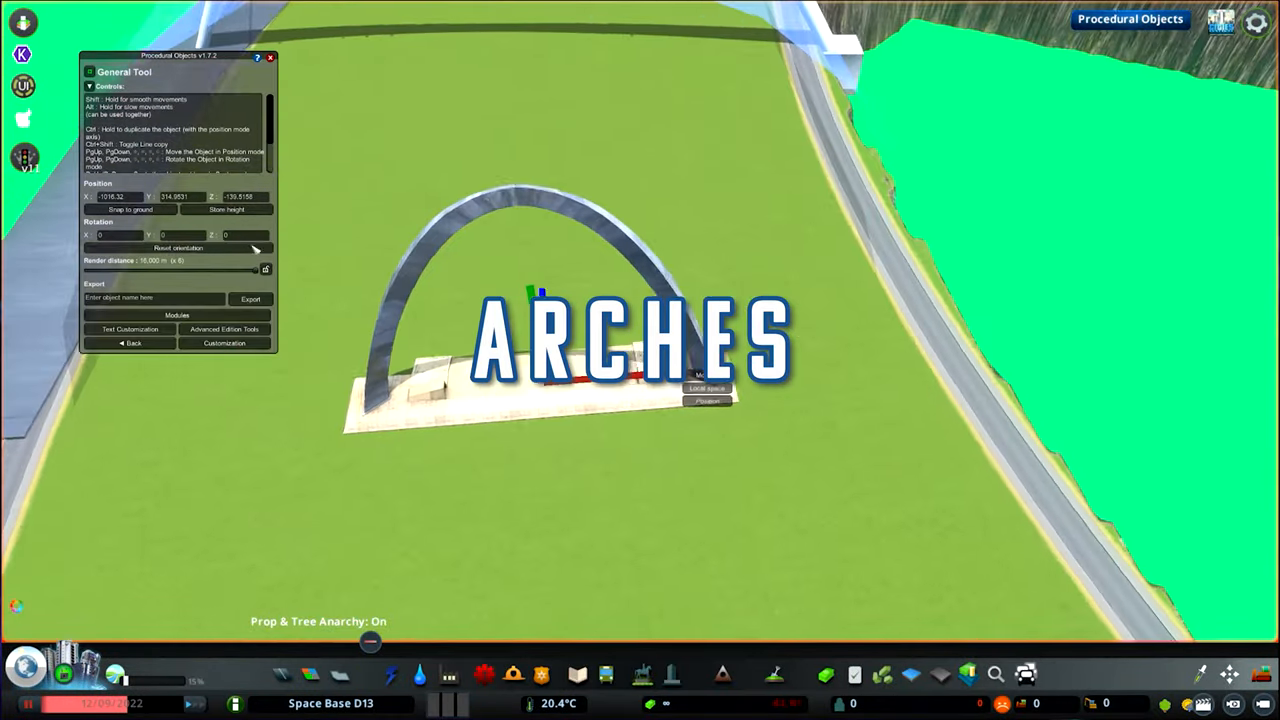
Scale the arch into a translucent glass dome section and move it toward the ring's cliff edge
{"action": "left_click", "coordinate": [224, 344]}
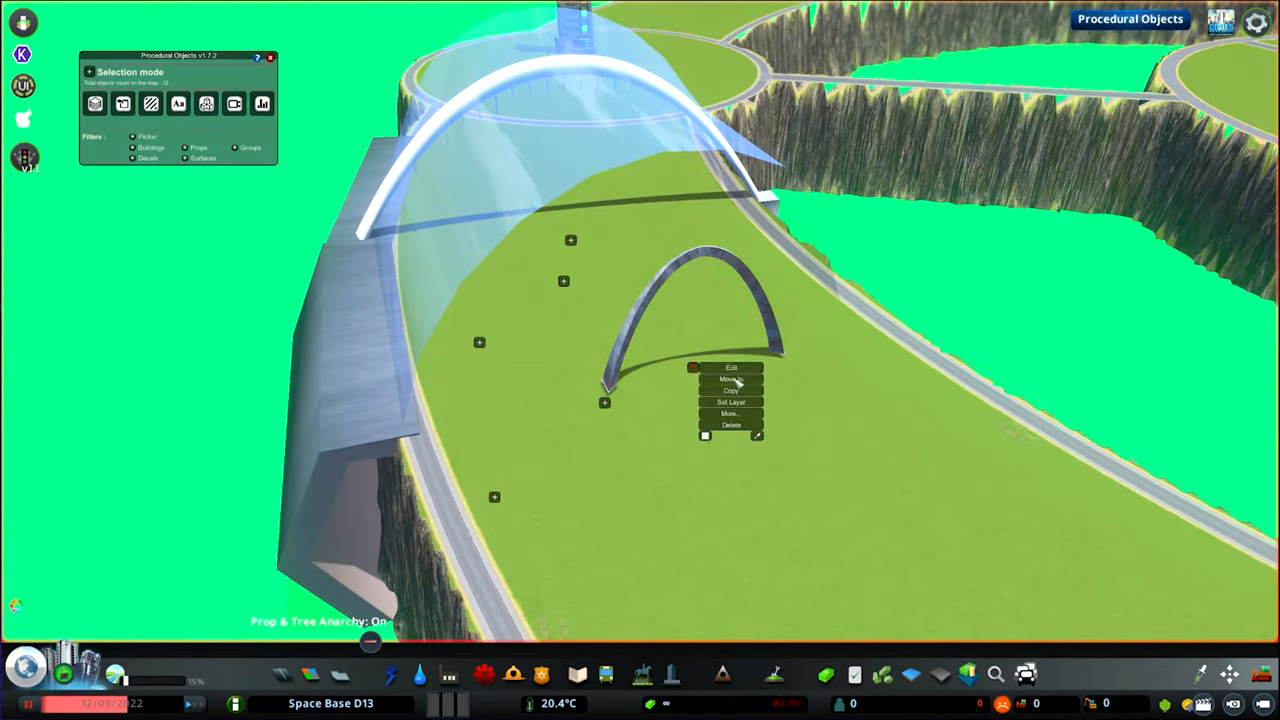
{"action": "left_click", "coordinate": [732, 380]}
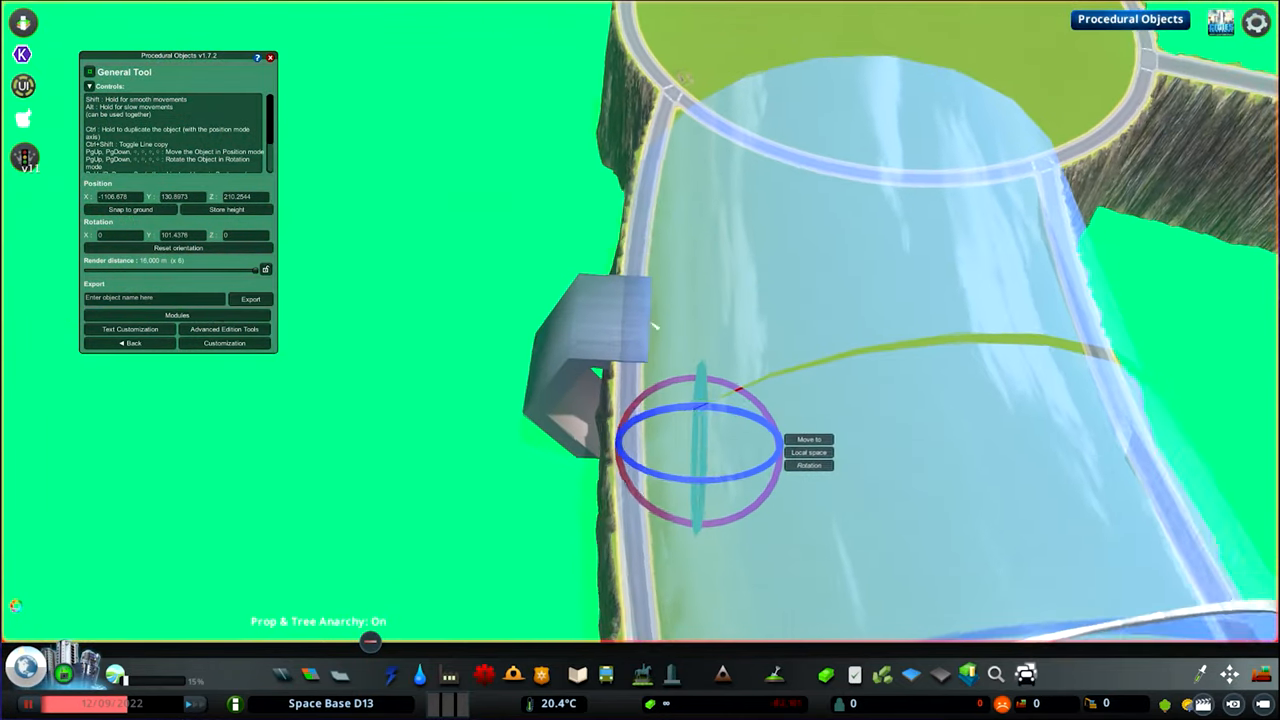
{"action": "left_click", "coordinate": [224, 344]}
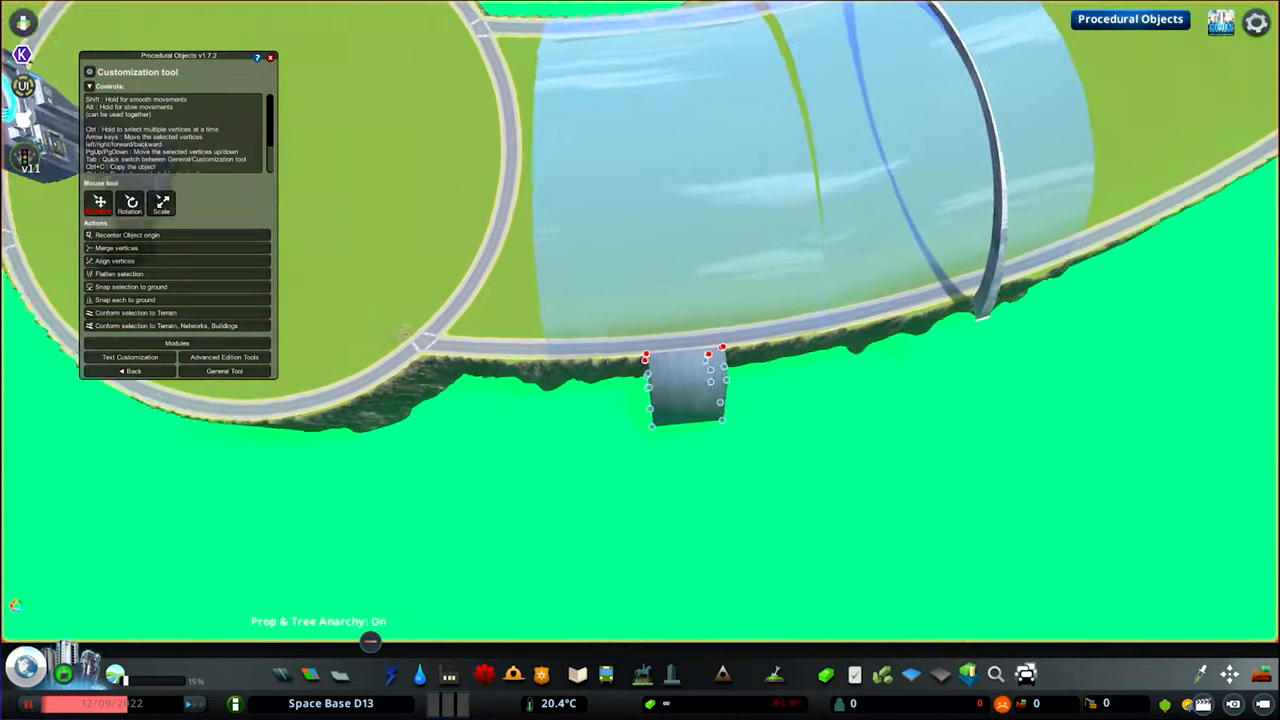
{"action": "left_click", "coordinate": [128, 356]}
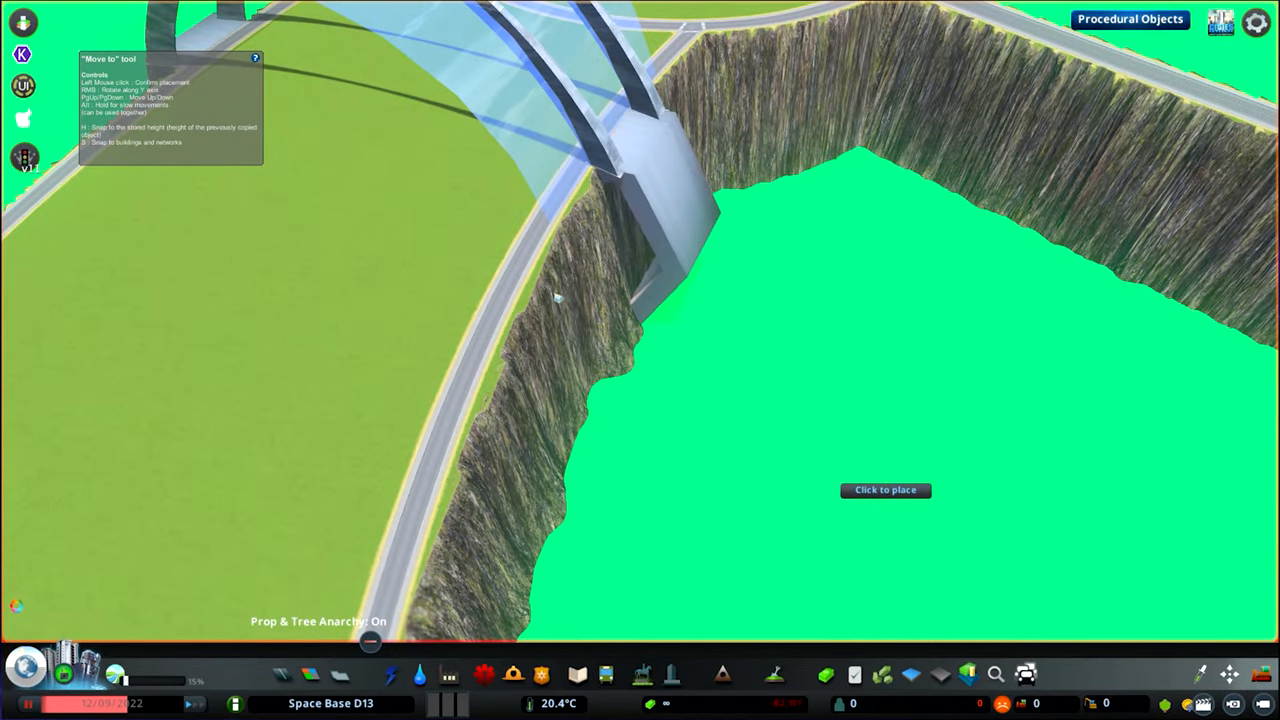
Set the glass arch down at the ring edge and start placing gray base side blocks on the outer edge
{"action": "left_click", "coordinate": [888, 490]}
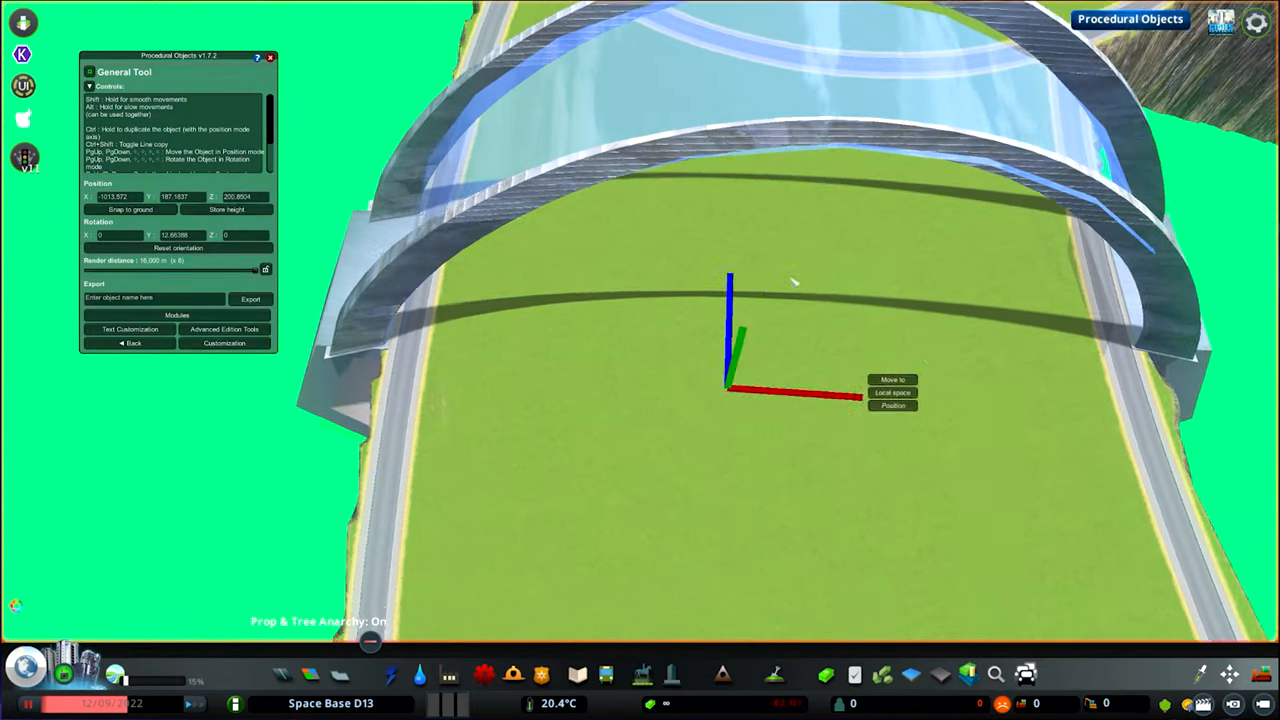
{"action": "left_click", "coordinate": [224, 344]}
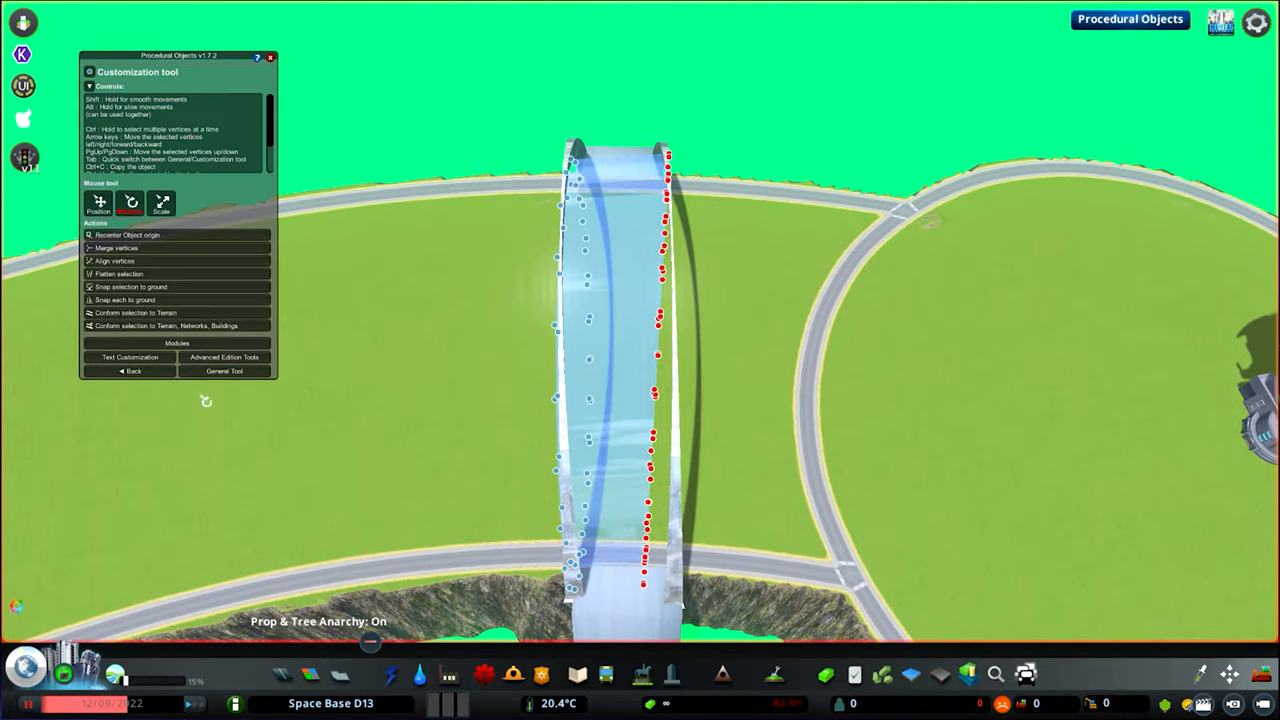
{"action": "left_click", "coordinate": [224, 370]}
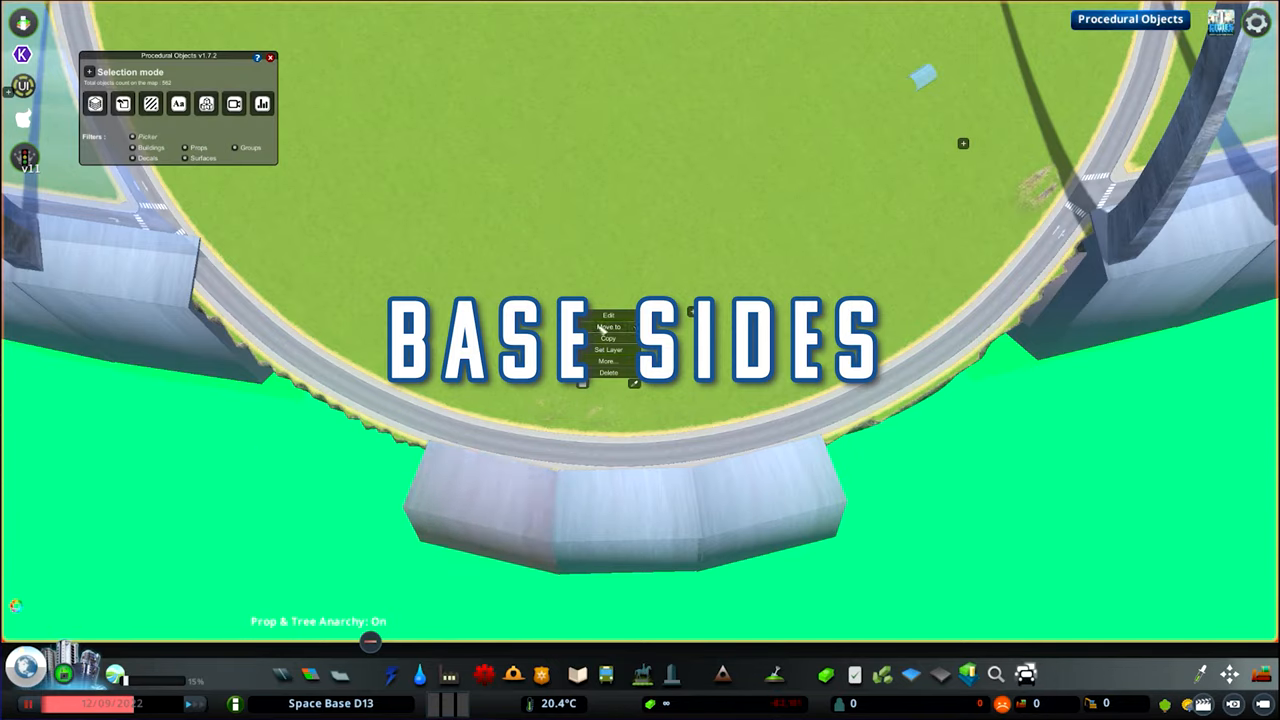
Copy the curved row of base side segments and place the copy further around the ring
{"action": "left_click", "coordinate": [612, 328]}
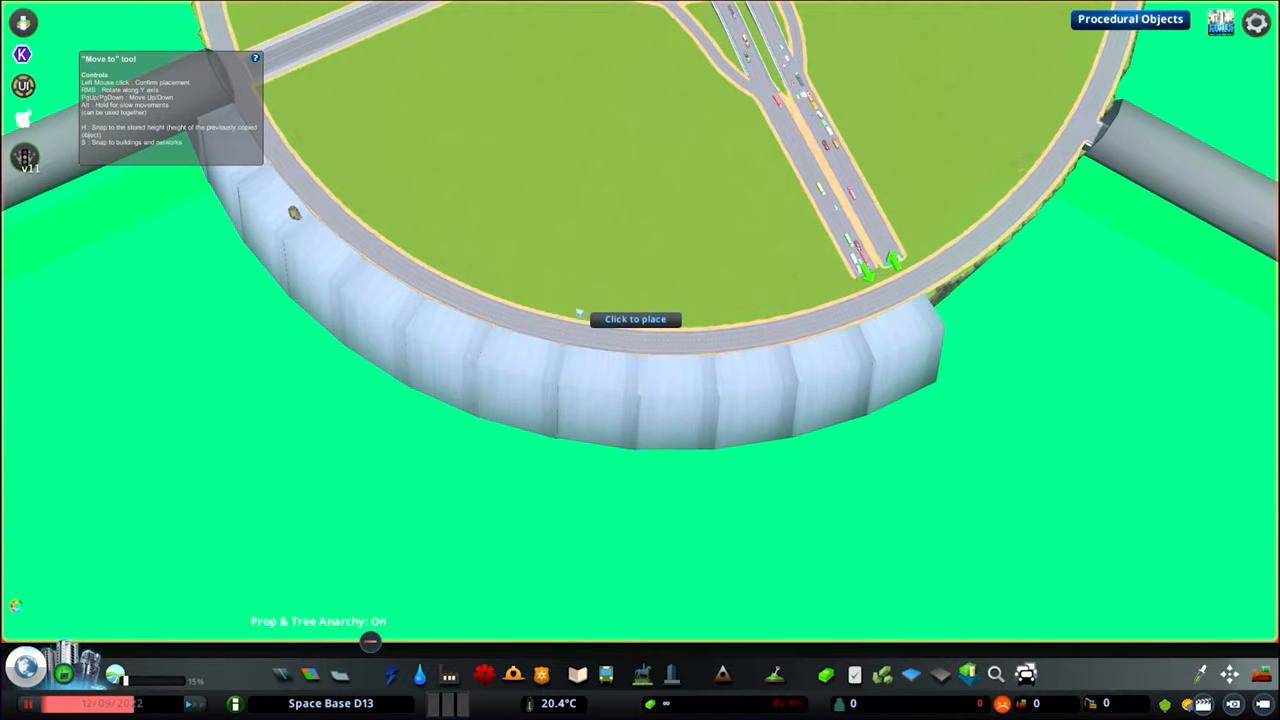
{"action": "scroll", "scroll_direction": "down", "scroll_amount": 3}
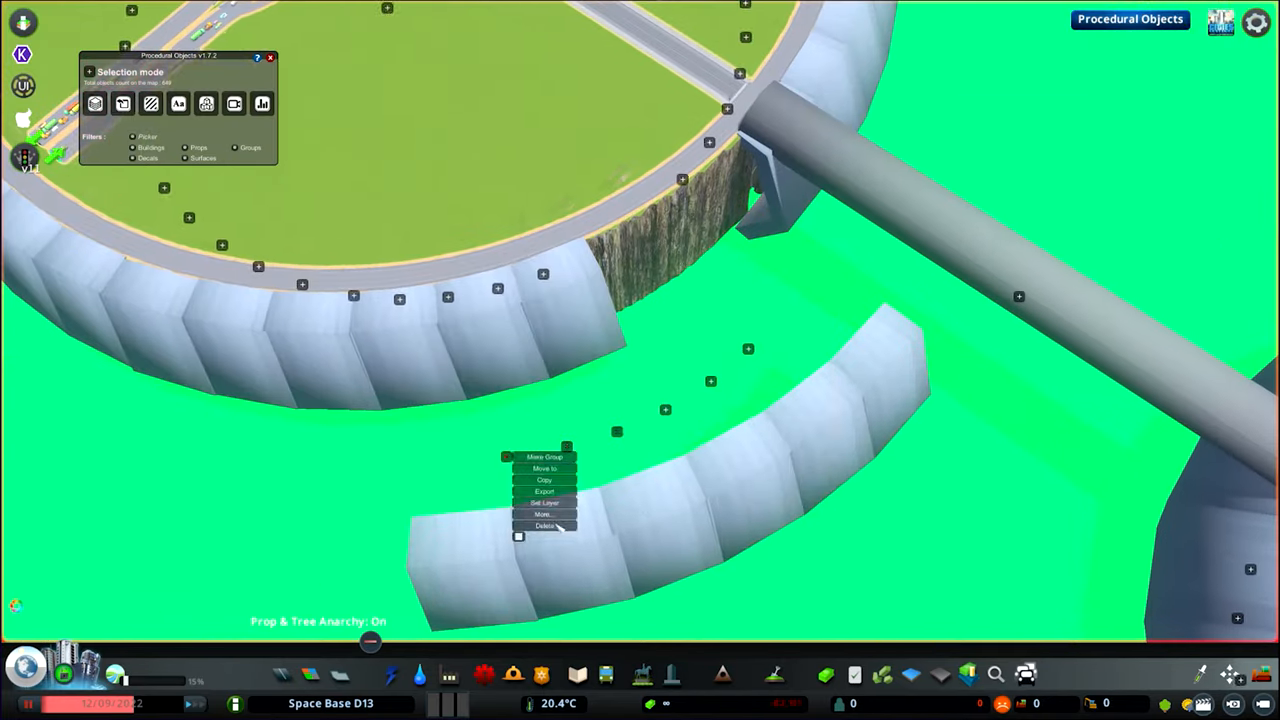
{"action": "left_click", "coordinate": [548, 468]}
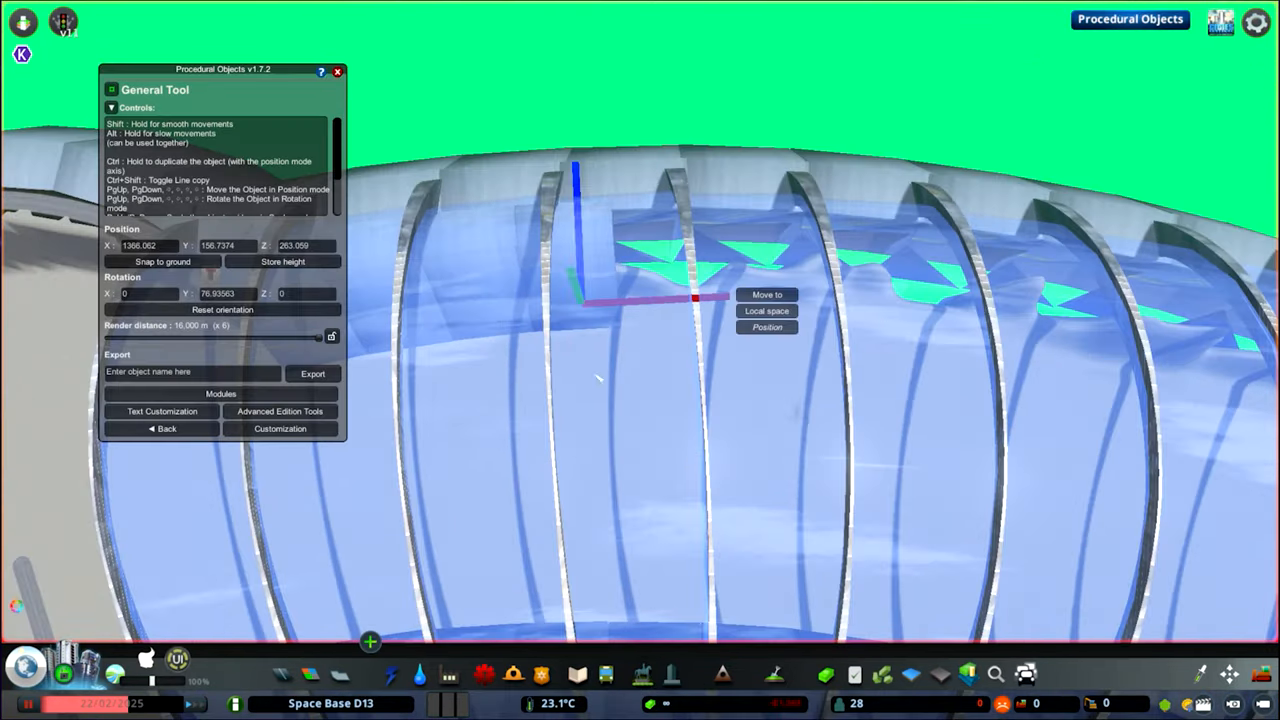
Position the ribbed glass tunnel section so it lines up against the large dome
{"action": "left_click", "coordinate": [164, 428]}
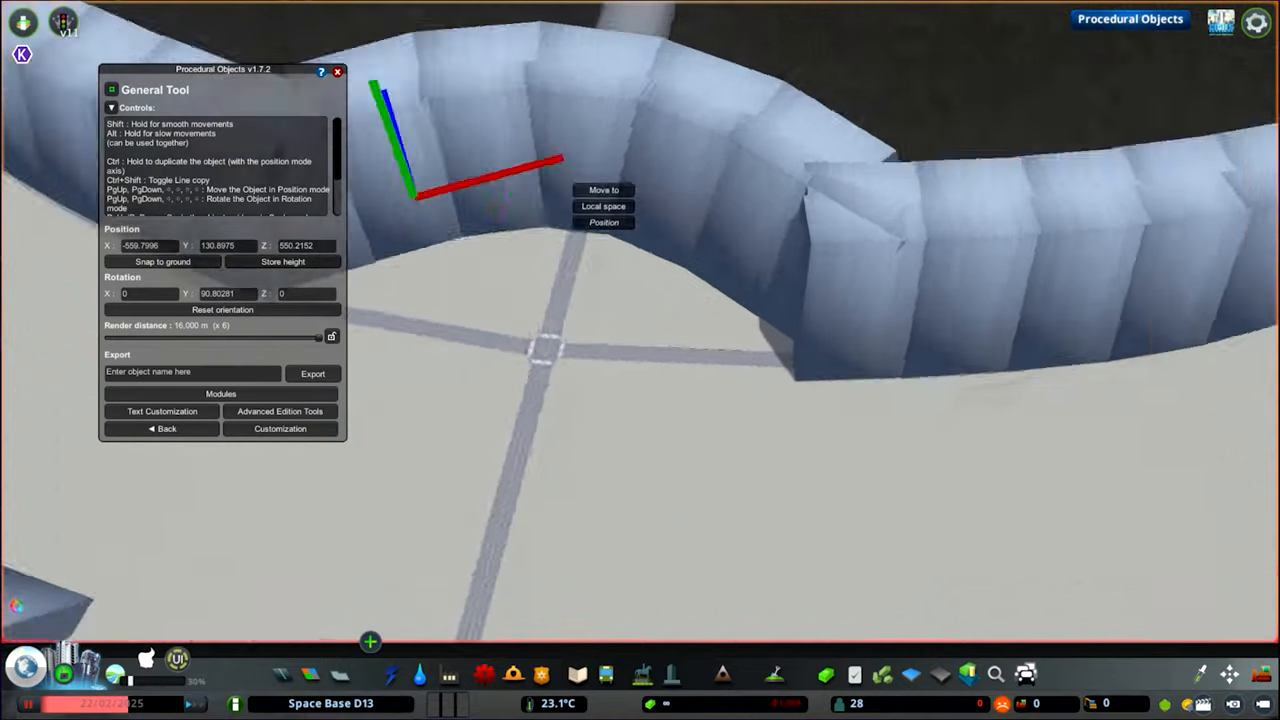
{"action": "left_click", "coordinate": [602, 190]}
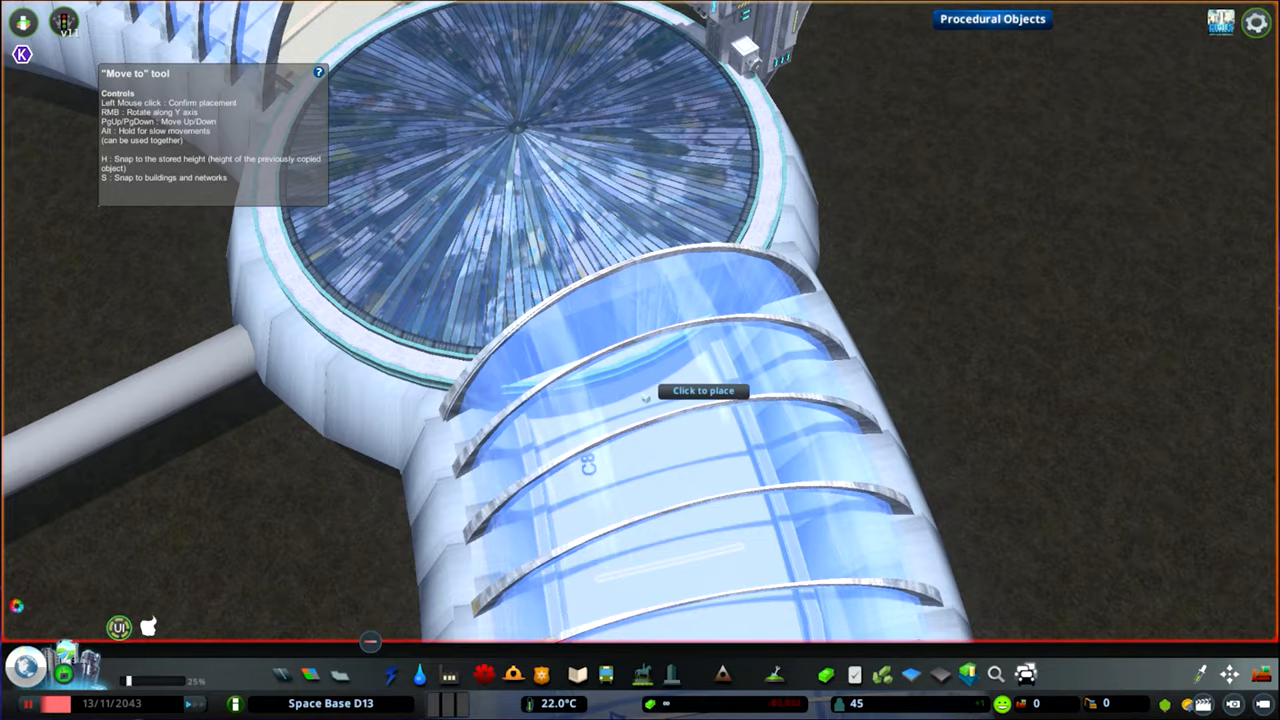
Set the glass tunnel down beside the dome and place a white vault door against the outer wall
{"action": "left_click", "coordinate": [688, 392]}
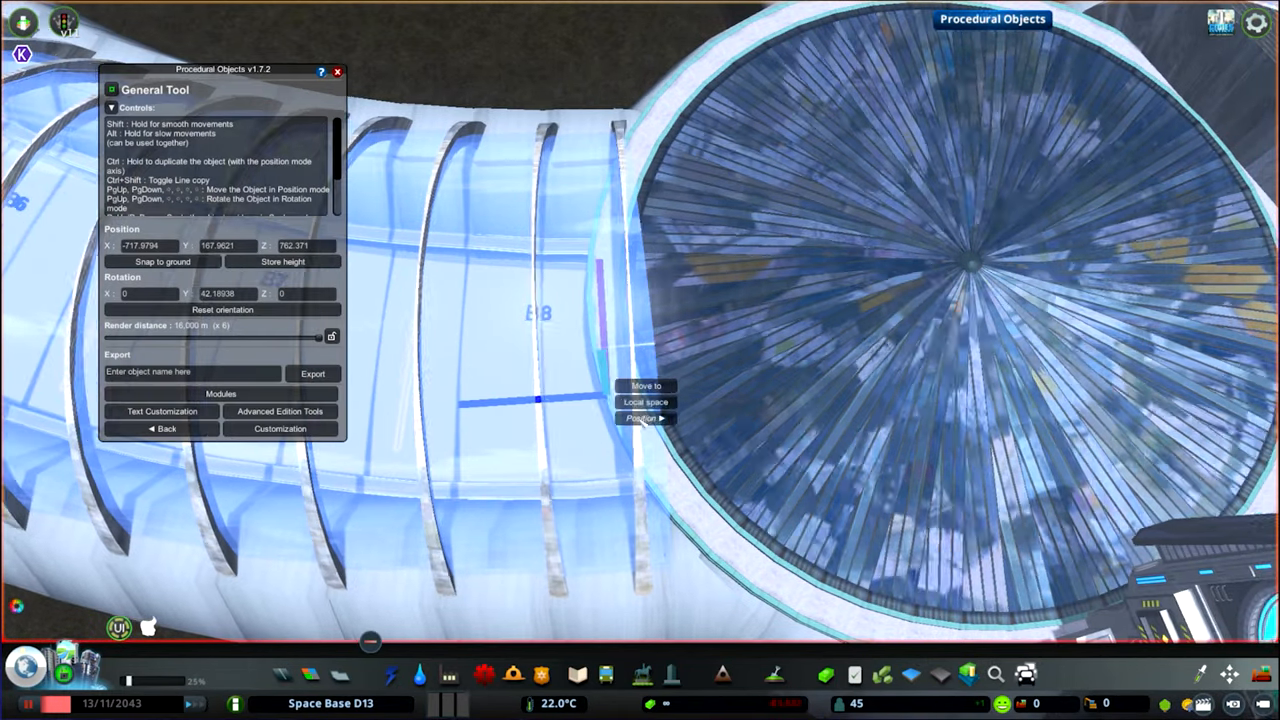
{"action": "left_click", "coordinate": [644, 386]}
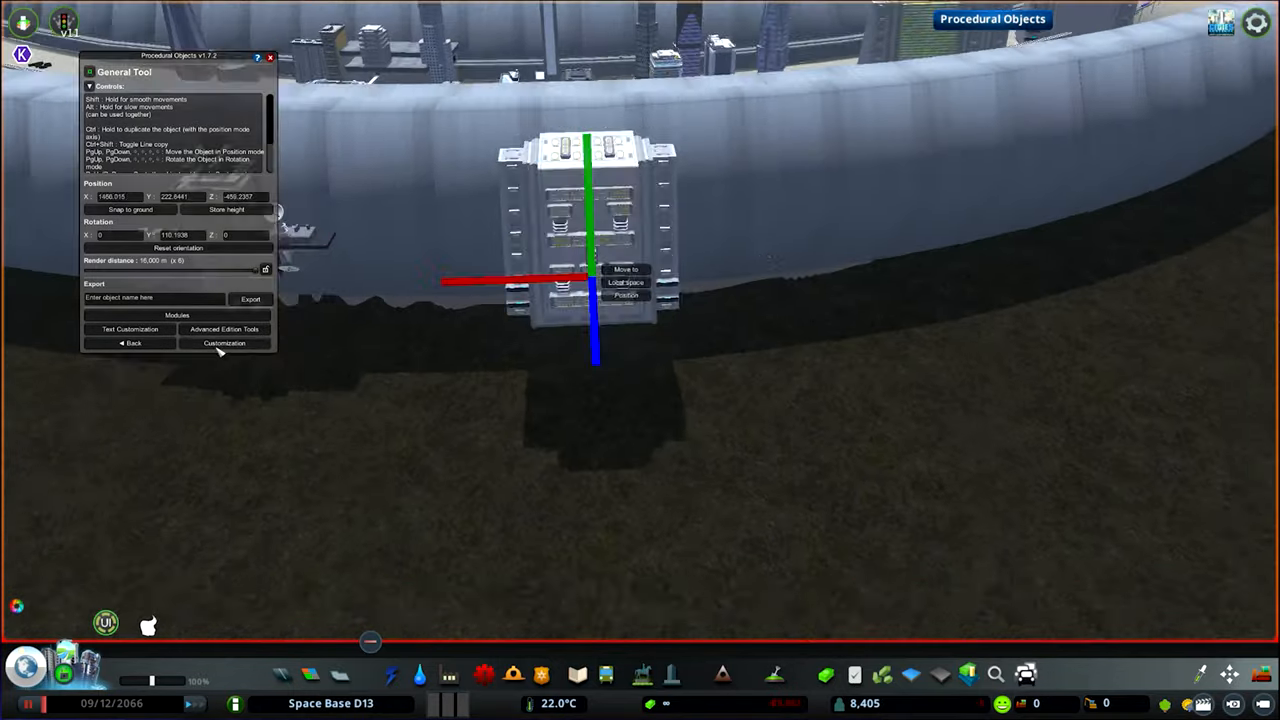
Park three small shuttle props in a row on the landing pad beside the hangar wall
{"action": "left_click", "coordinate": [224, 344]}
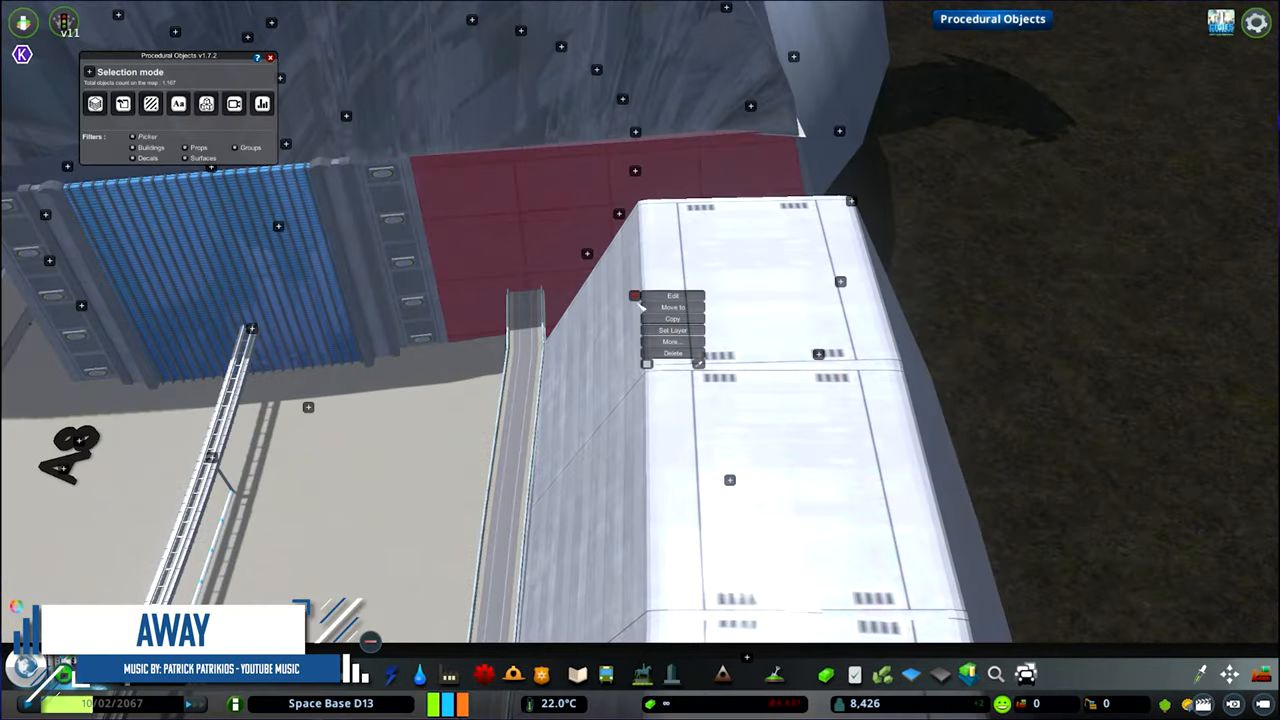
{"action": "left_click", "coordinate": [676, 308]}
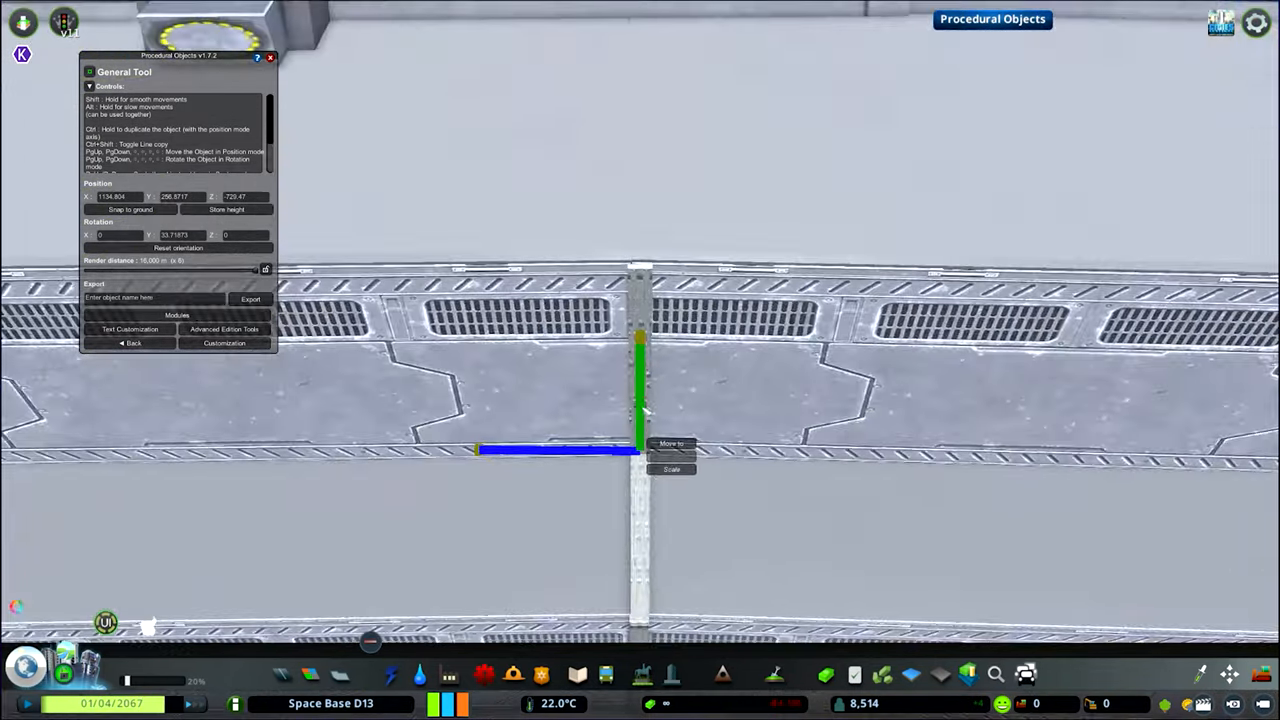
{"action": "left_click", "coordinate": [672, 444]}
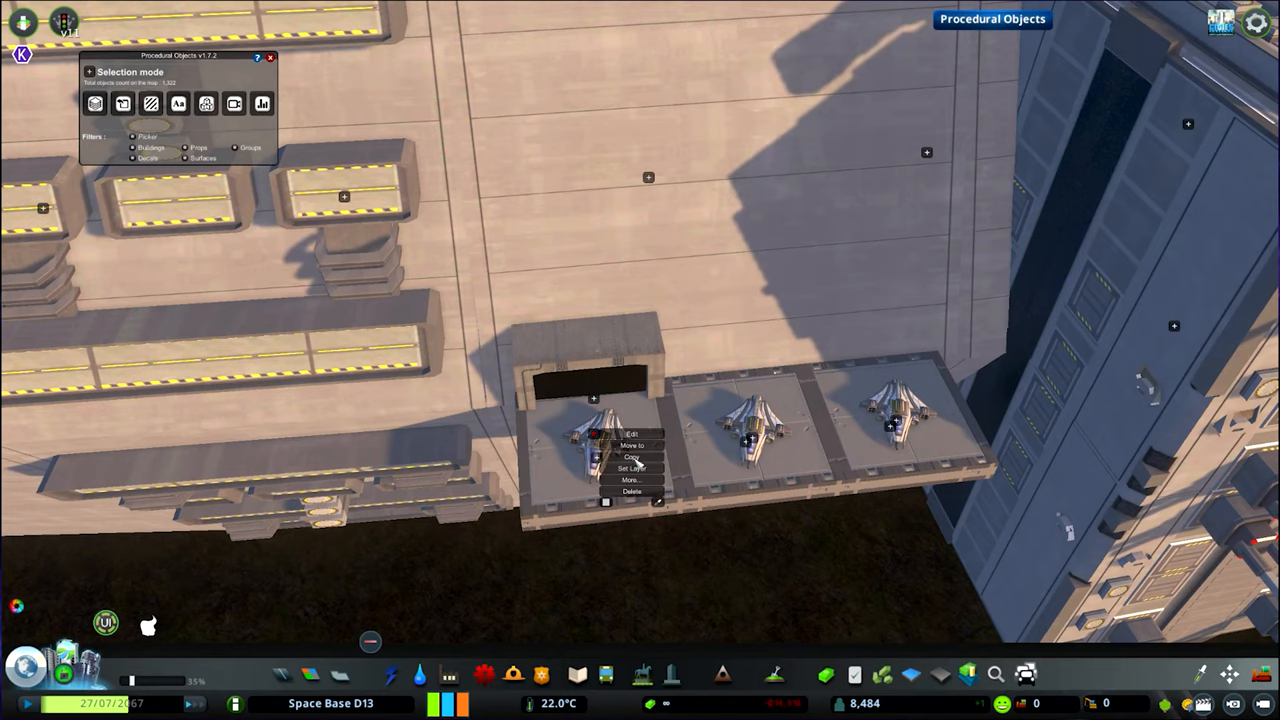
{"action": "left_click", "coordinate": [634, 442]}
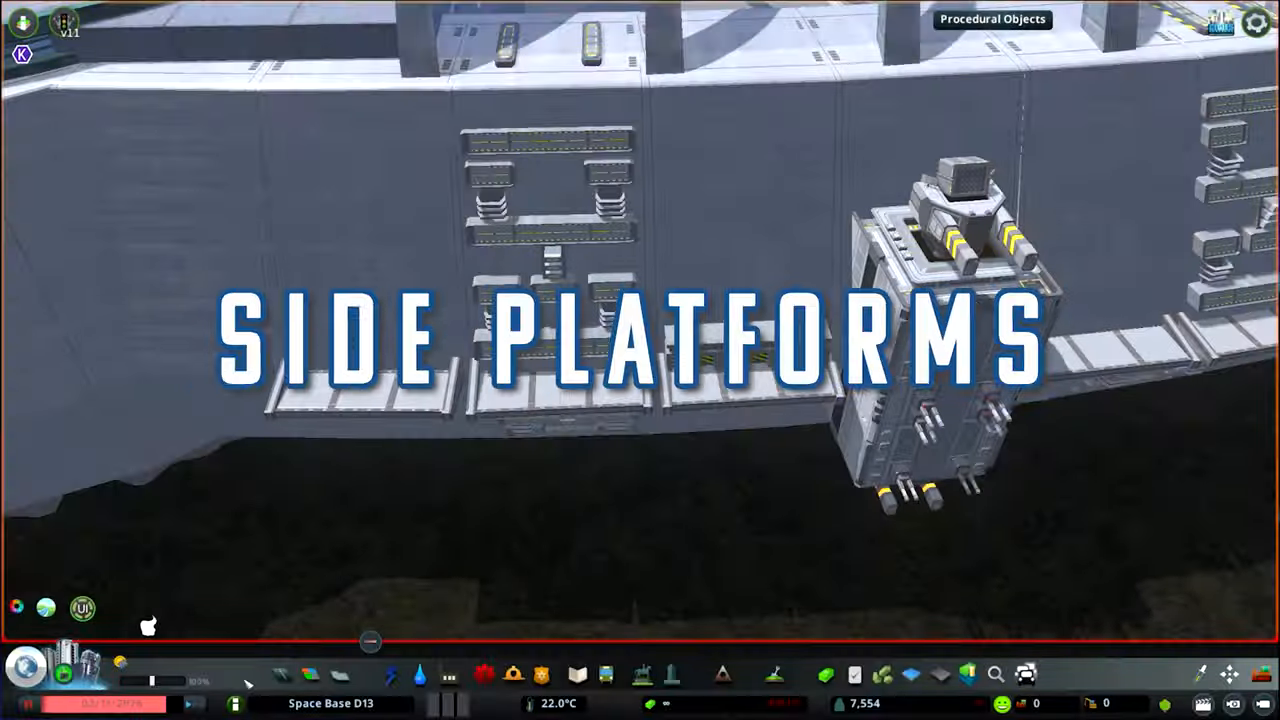
{"action": "left_click", "coordinate": [992, 20]}
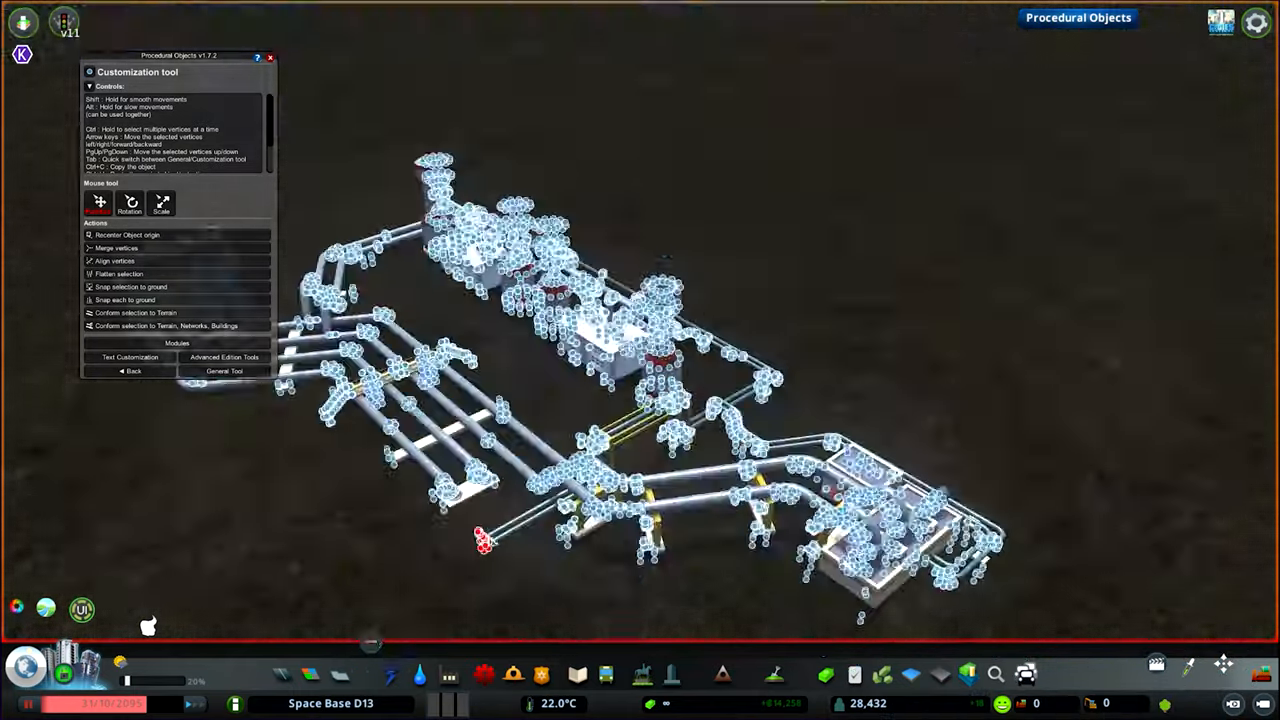
Place spherical tank clusters on the side platforms and copy a four-tank module with Move It
{"action": "left_click", "coordinate": [226, 370]}
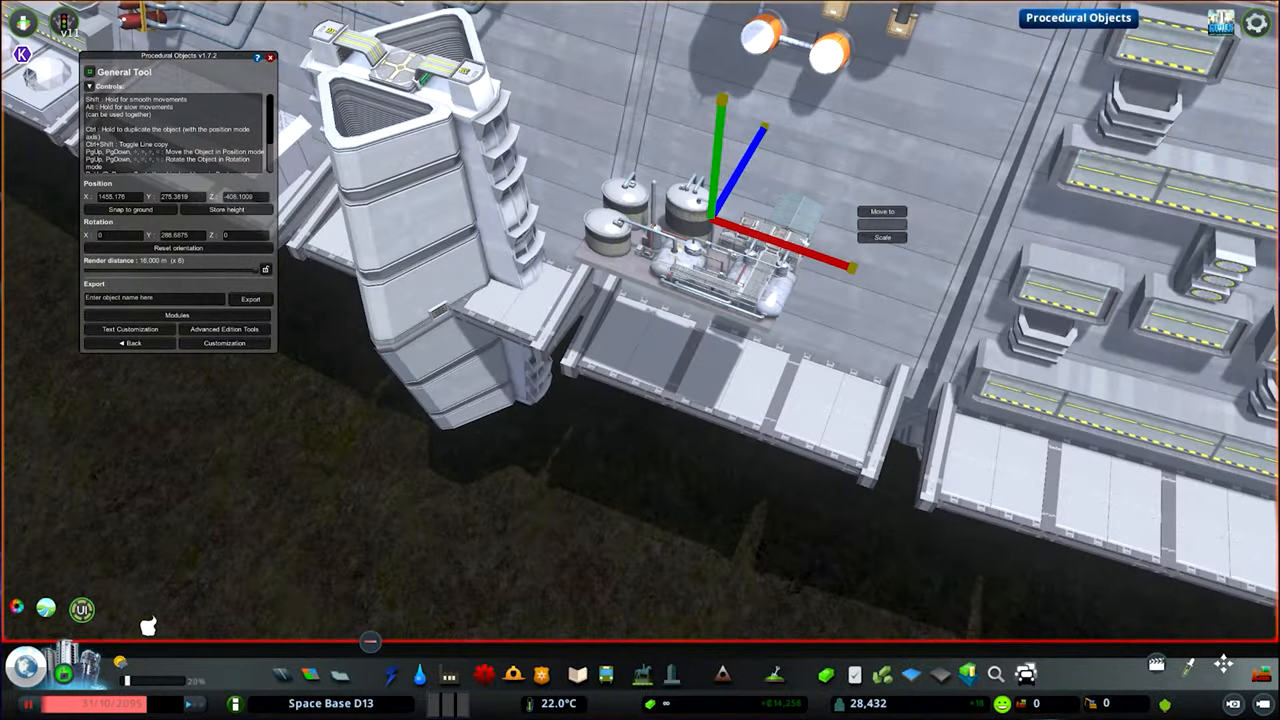
{"action": "left_click", "coordinate": [224, 344]}
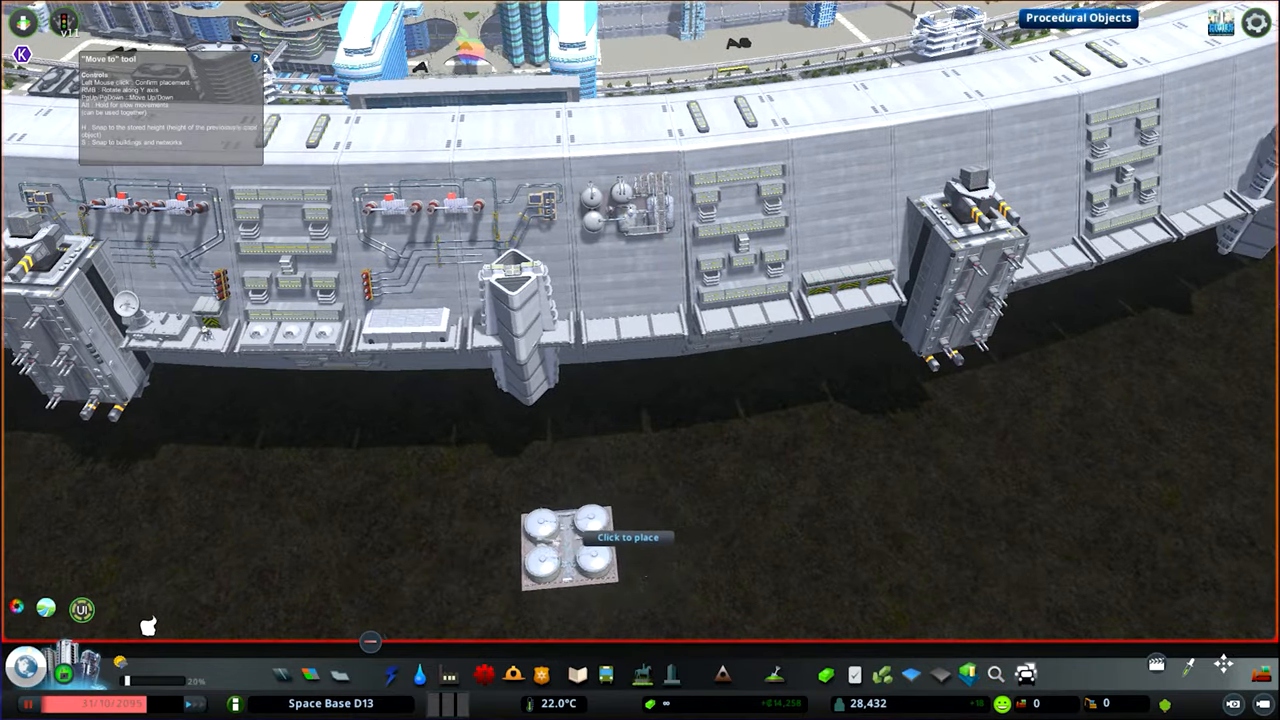
Place the four-tank module copy below the wall and edit its vertices in the Customization Tool
{"action": "left_click", "coordinate": [570, 560]}
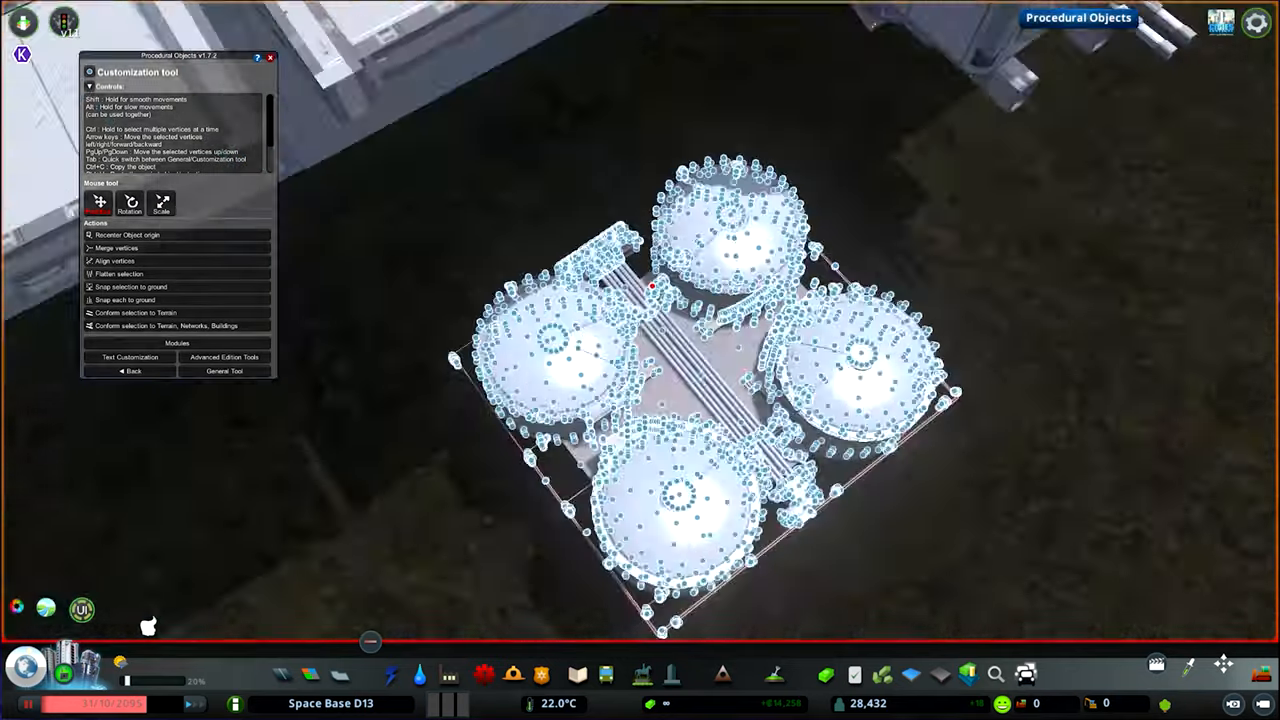
{"action": "left_click", "coordinate": [224, 370]}
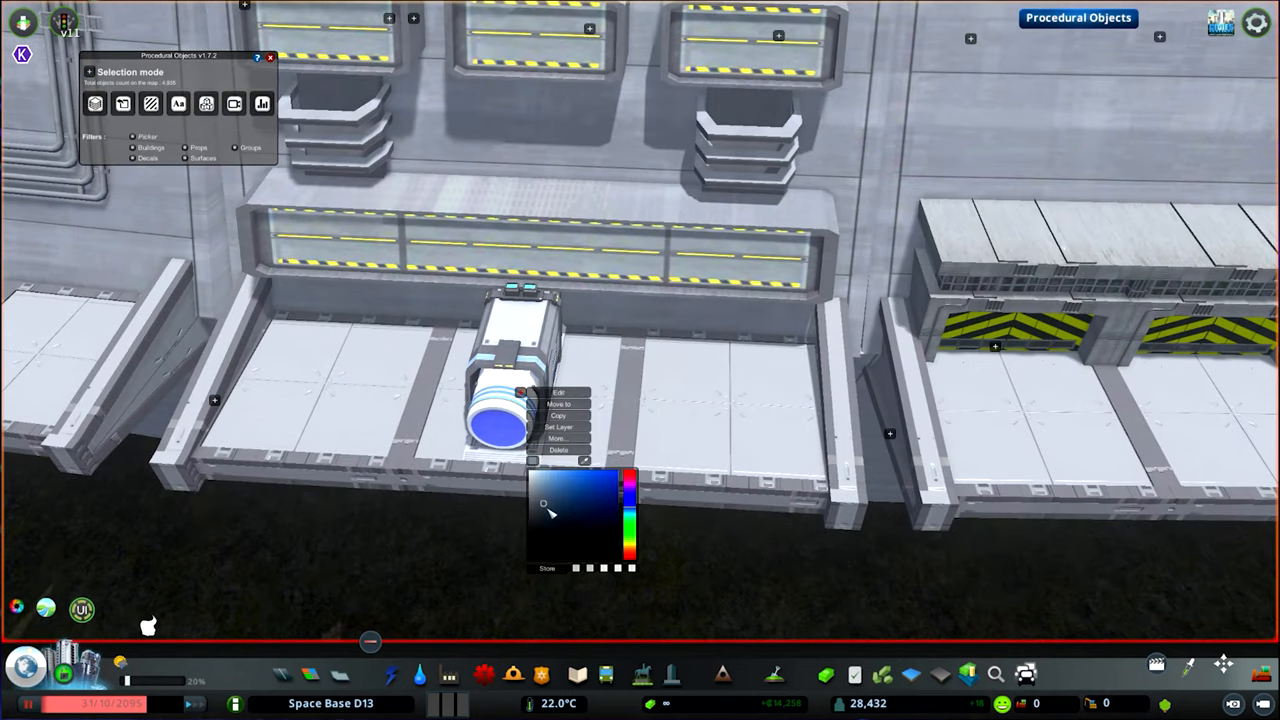
Recolour the small tank prop and fit a satellite dish onto a side platform
{"action": "left_click", "coordinate": [568, 404]}
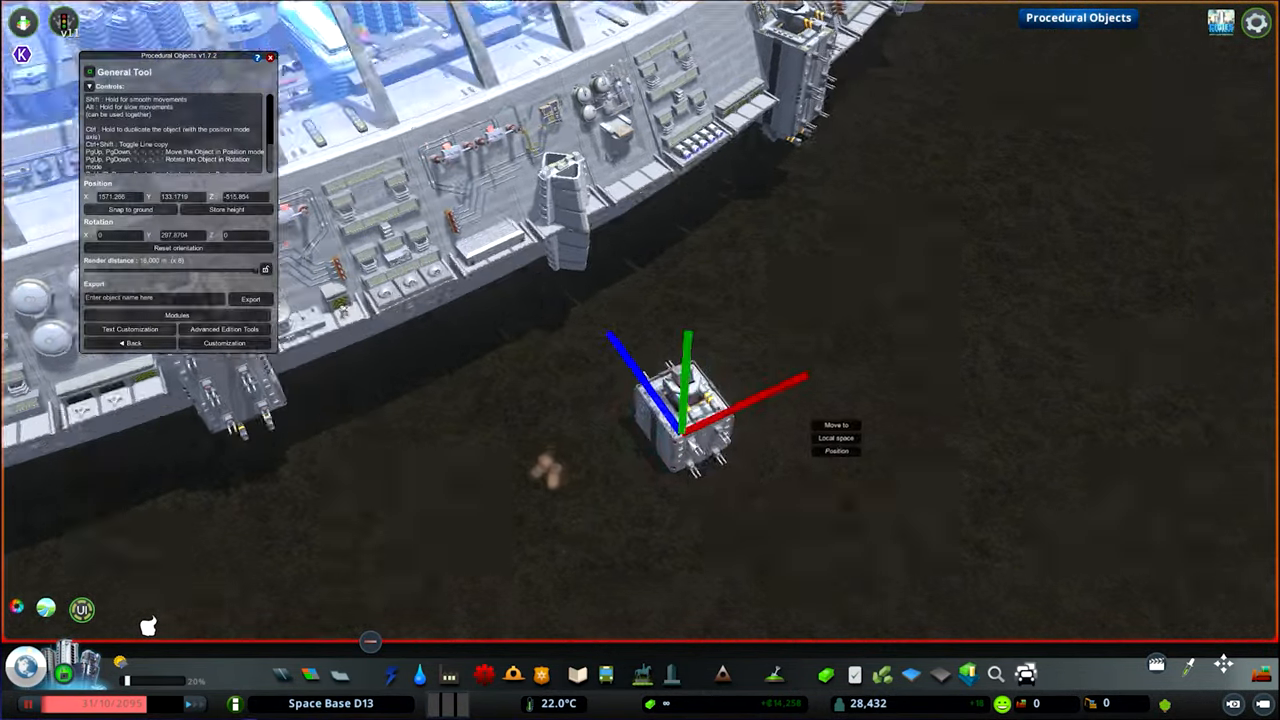
{"action": "left_click", "coordinate": [224, 342]}
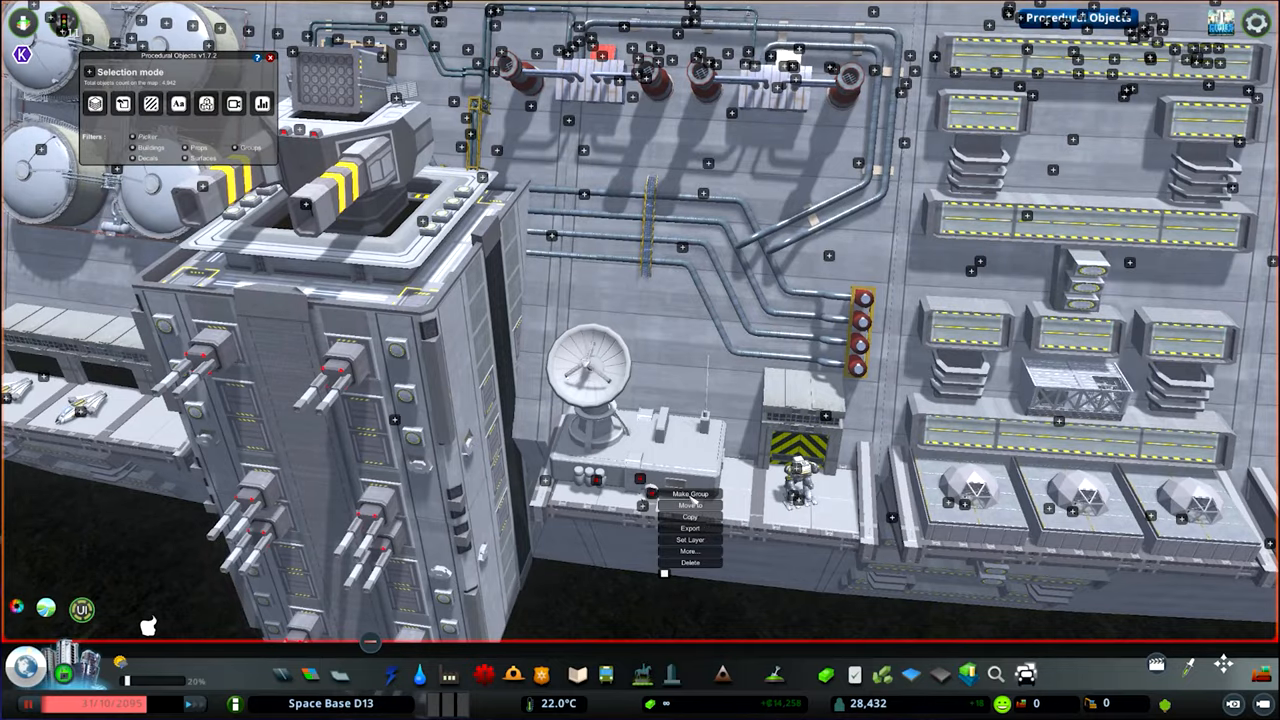
{"action": "left_click", "coordinate": [690, 506]}
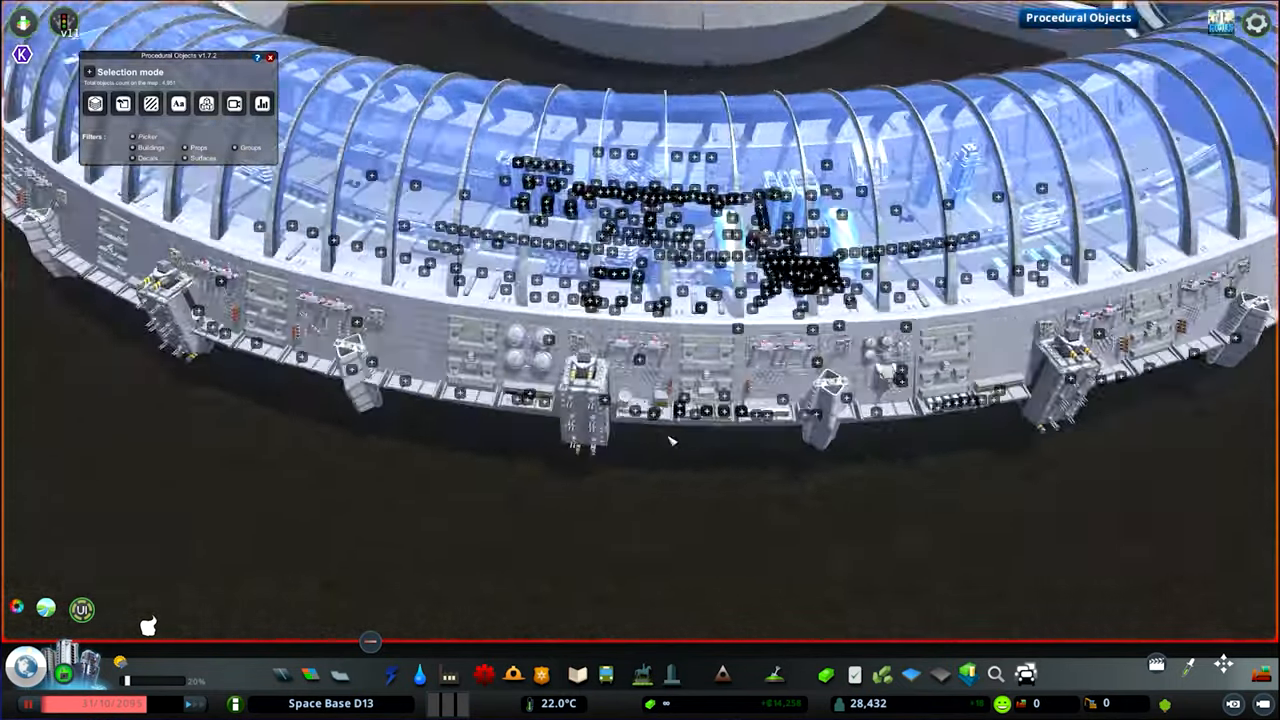
Copy and paste the blue solar panel strip into evenly spaced rows up the white hull wall
{"action": "right_click", "coordinate": [616, 424]}
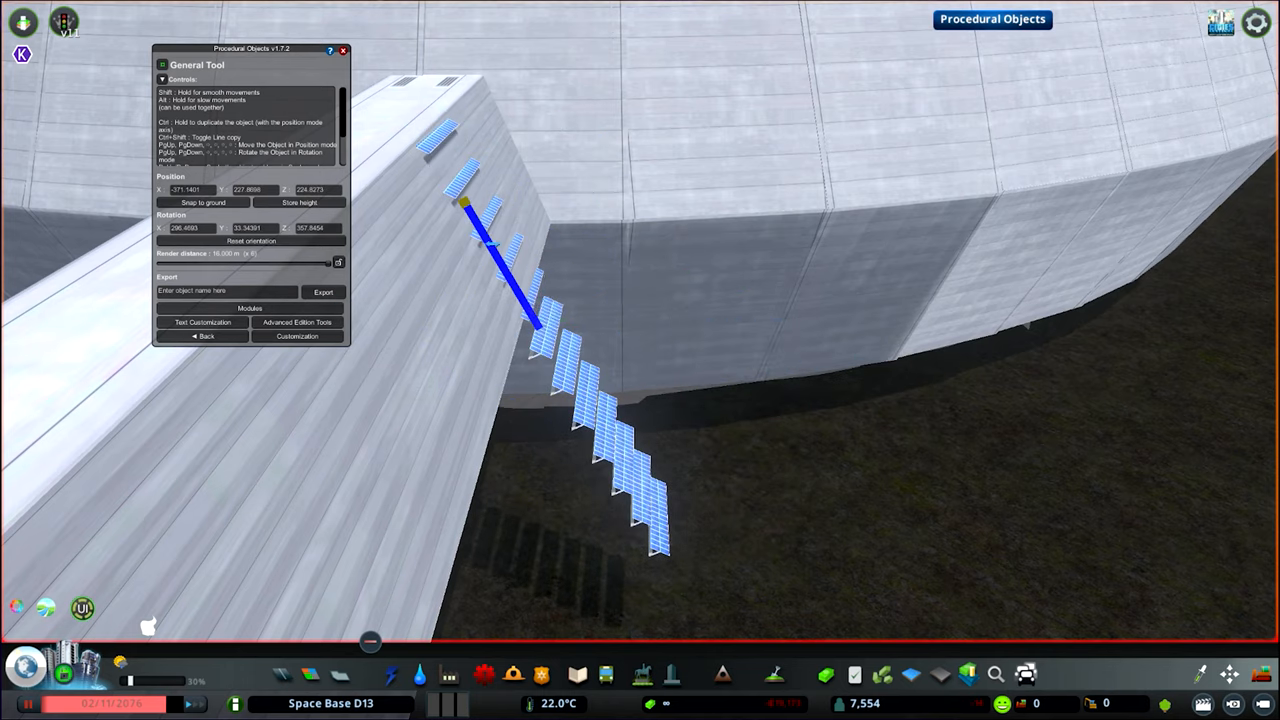
{"action": "left_click", "coordinate": [296, 336]}
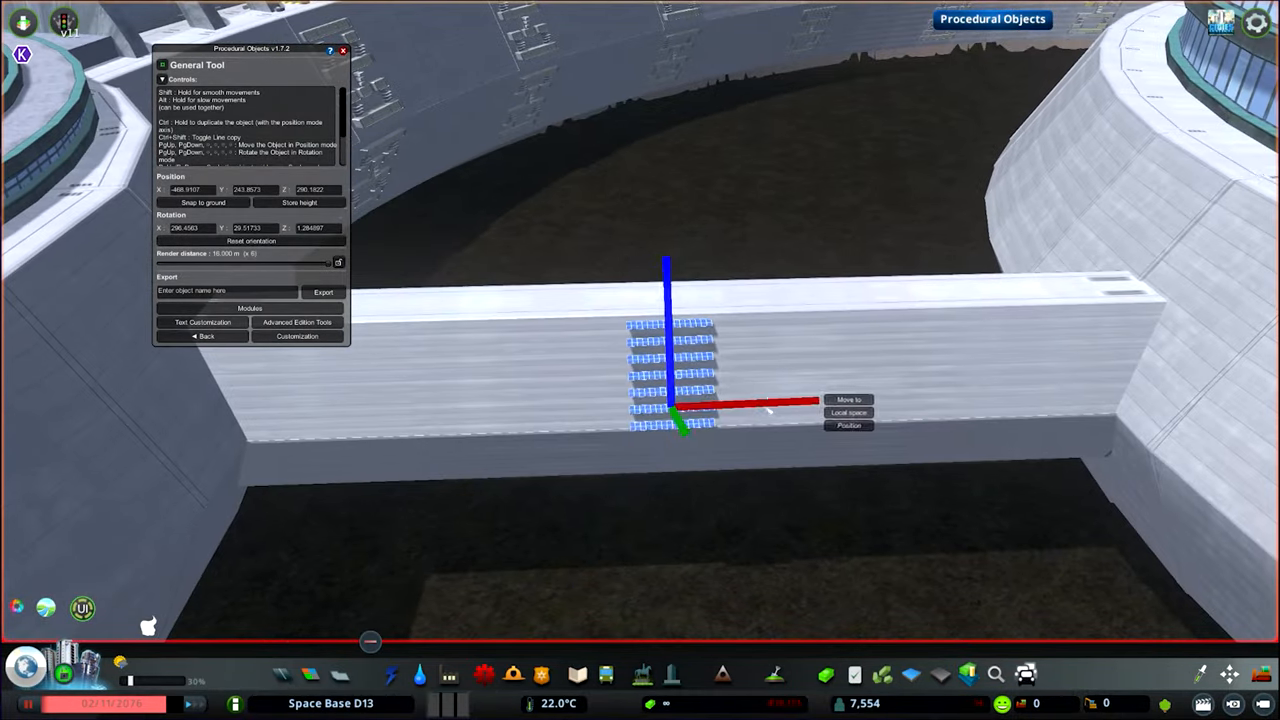
{"action": "left_click", "coordinate": [848, 398]}
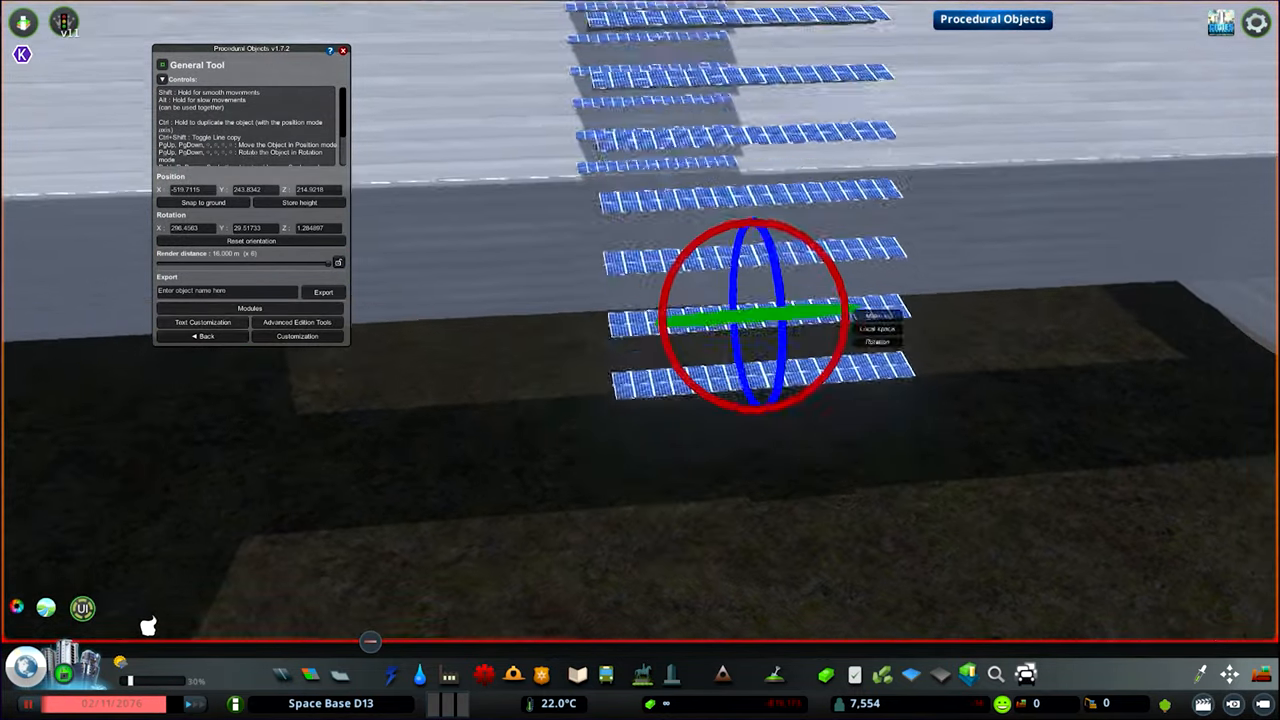
{"action": "left_click", "coordinate": [296, 322]}
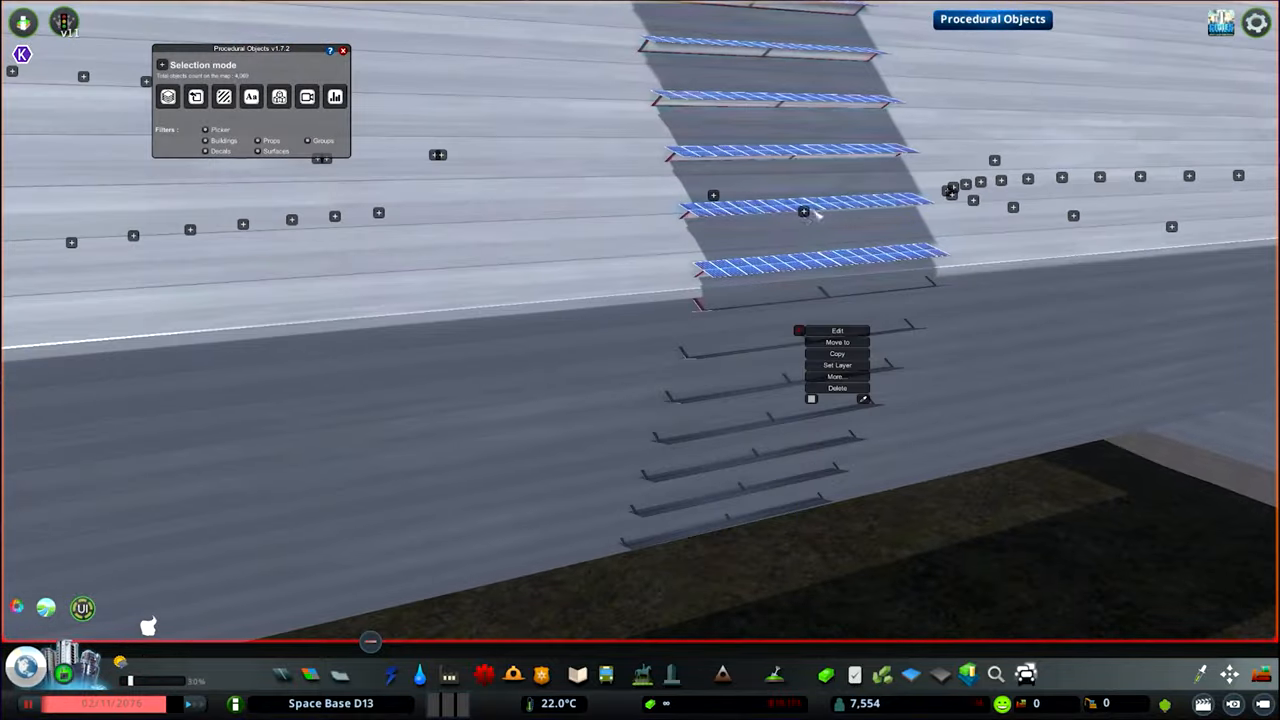
{"action": "left_click", "coordinate": [840, 342]}
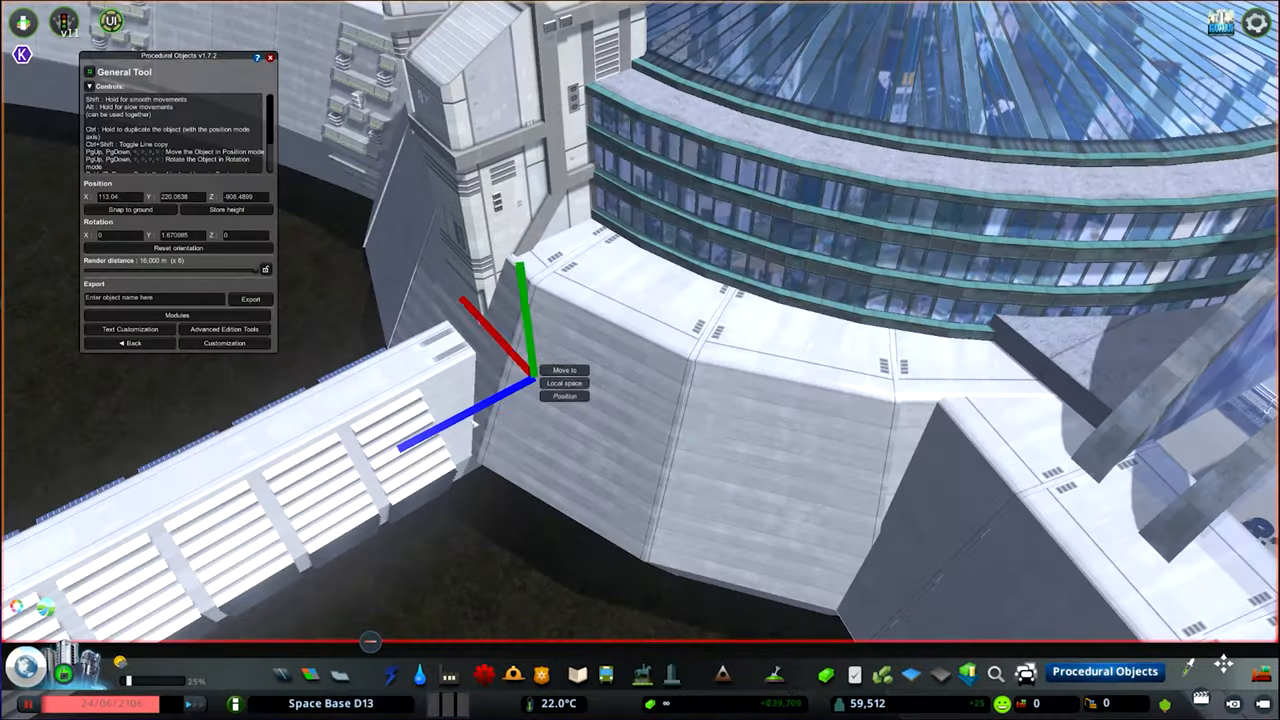
Slide the angled white wall block along the position gizmo to sit against the curved glass building
{"action": "left_click", "coordinate": [568, 370]}
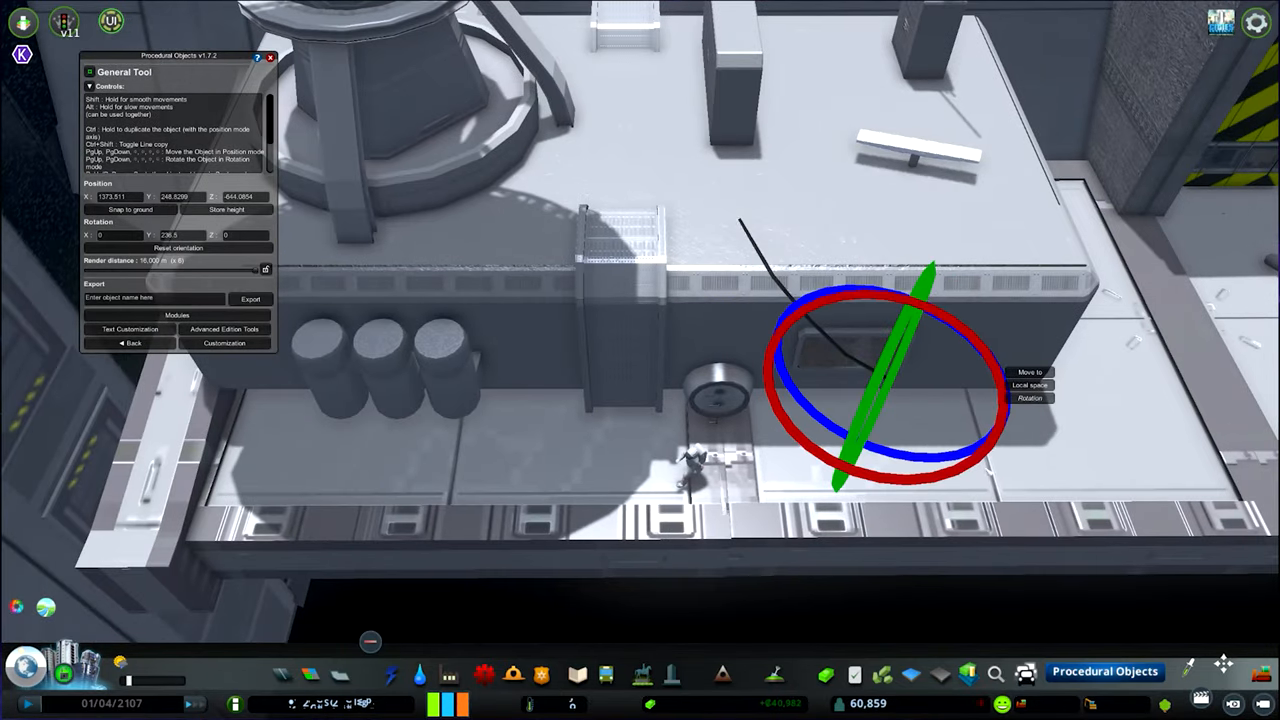
Rotate the small rooftop prop with the Rotation gizmo so it sits square with the tanks
{"action": "left_click", "coordinate": [224, 344]}
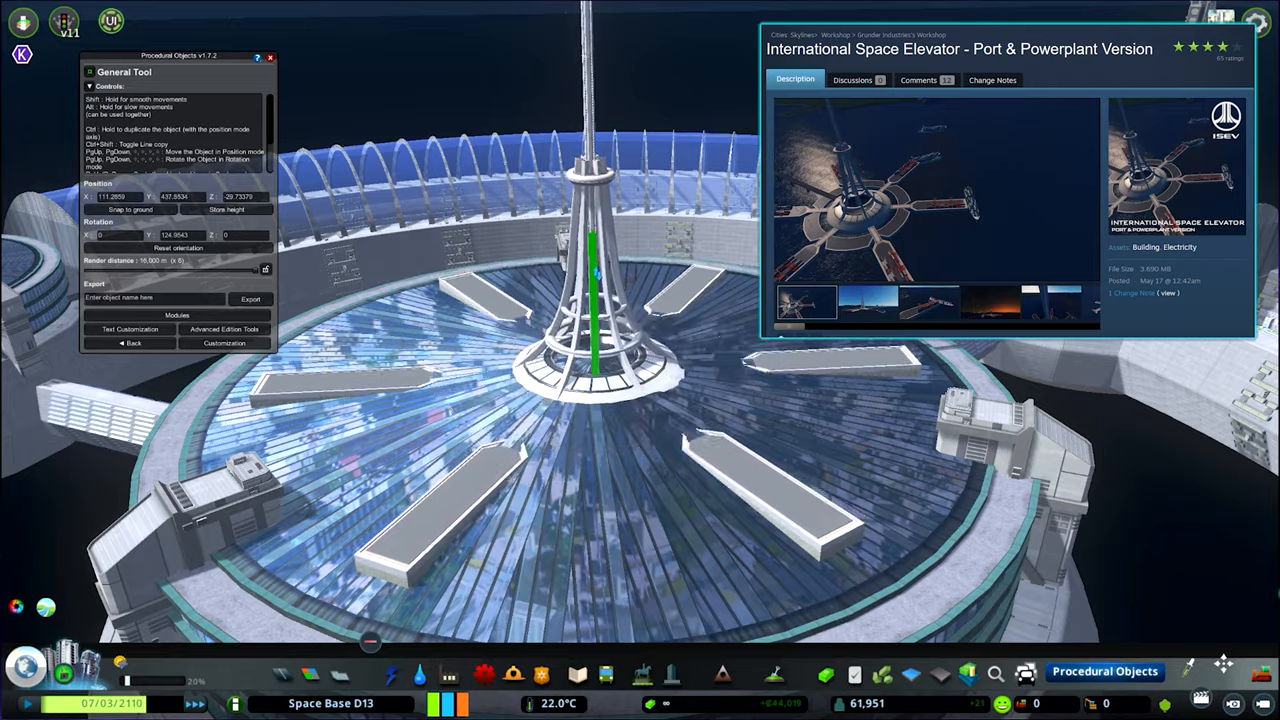
Complete the procedural spire tower edit so a slim mast with ring platforms rises above the dome
{"action": "left_click", "coordinate": [224, 342]}
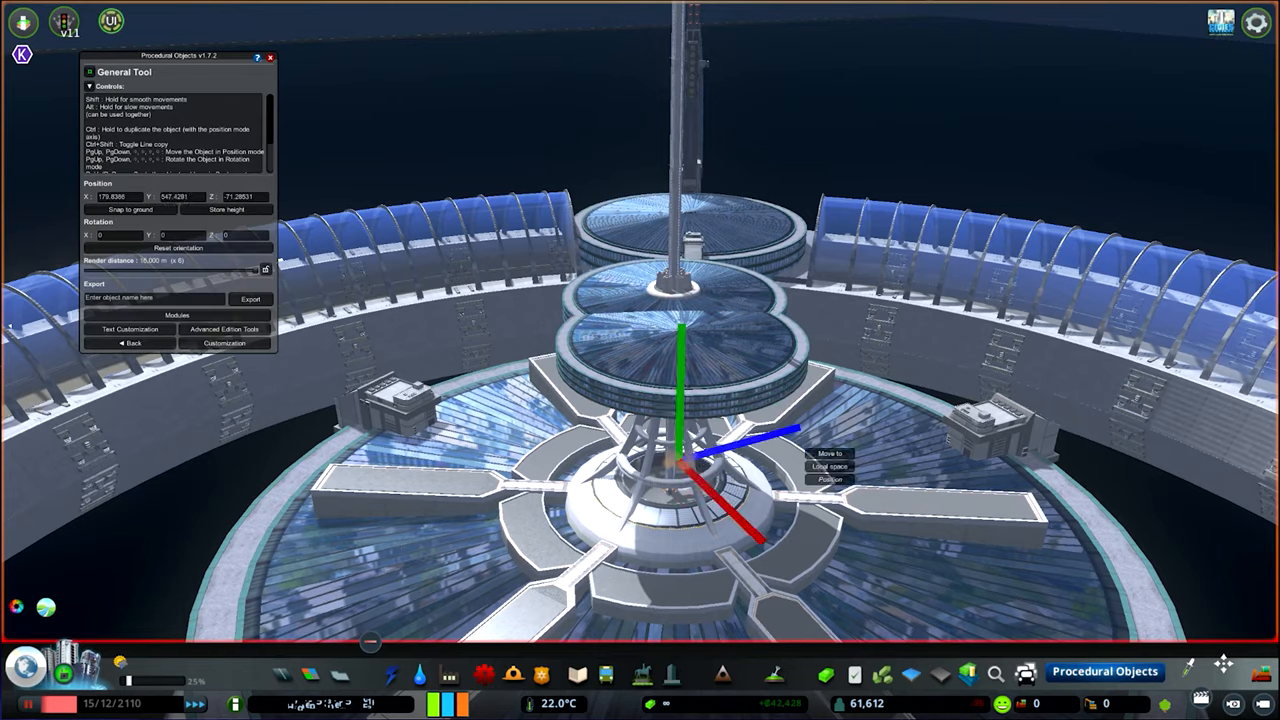
{"action": "left_click", "coordinate": [228, 344]}
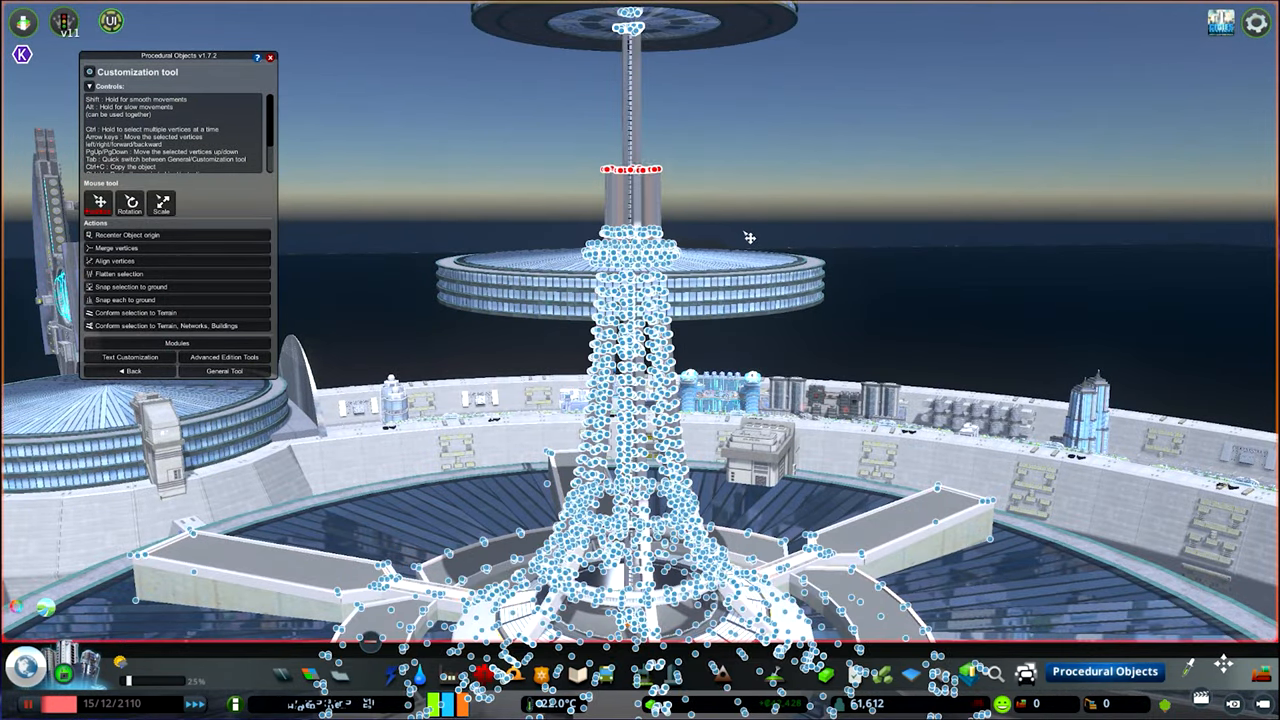
{"action": "left_click", "coordinate": [224, 370]}
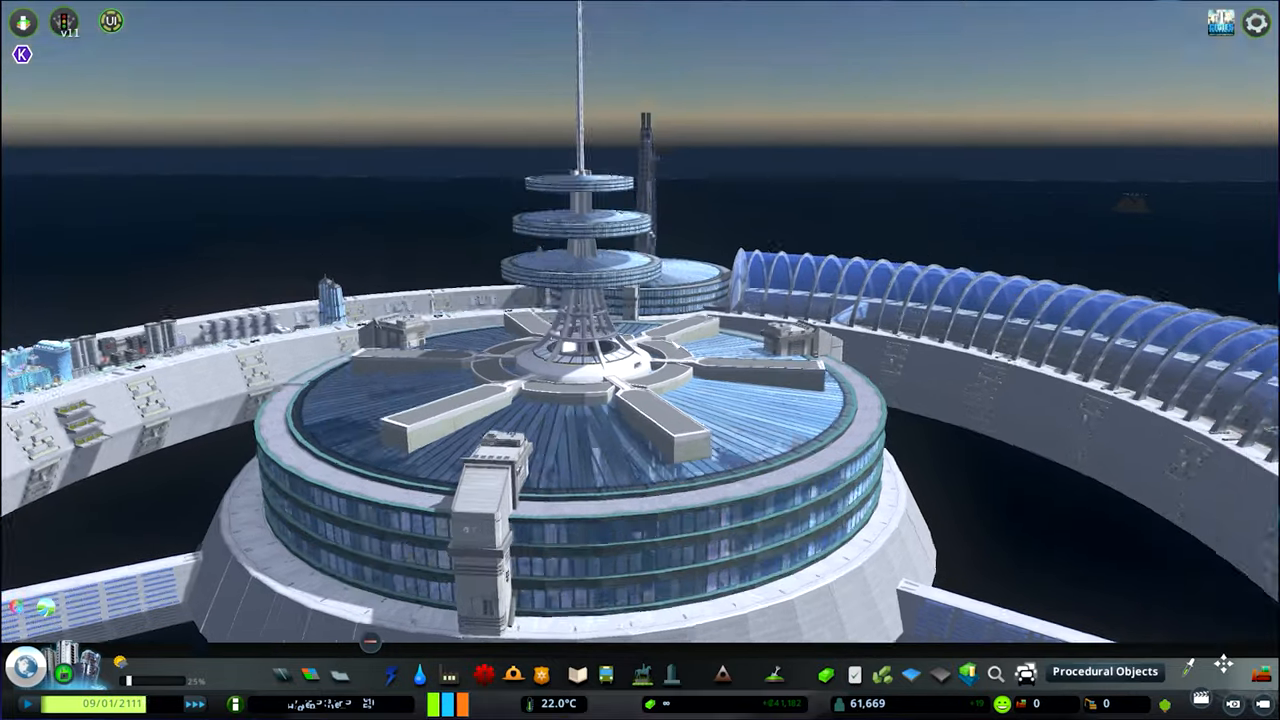
Select a ring platform on the spire and raise it higher along the mast with the move gizmo
{"action": "left_click", "coordinate": [1106, 672]}
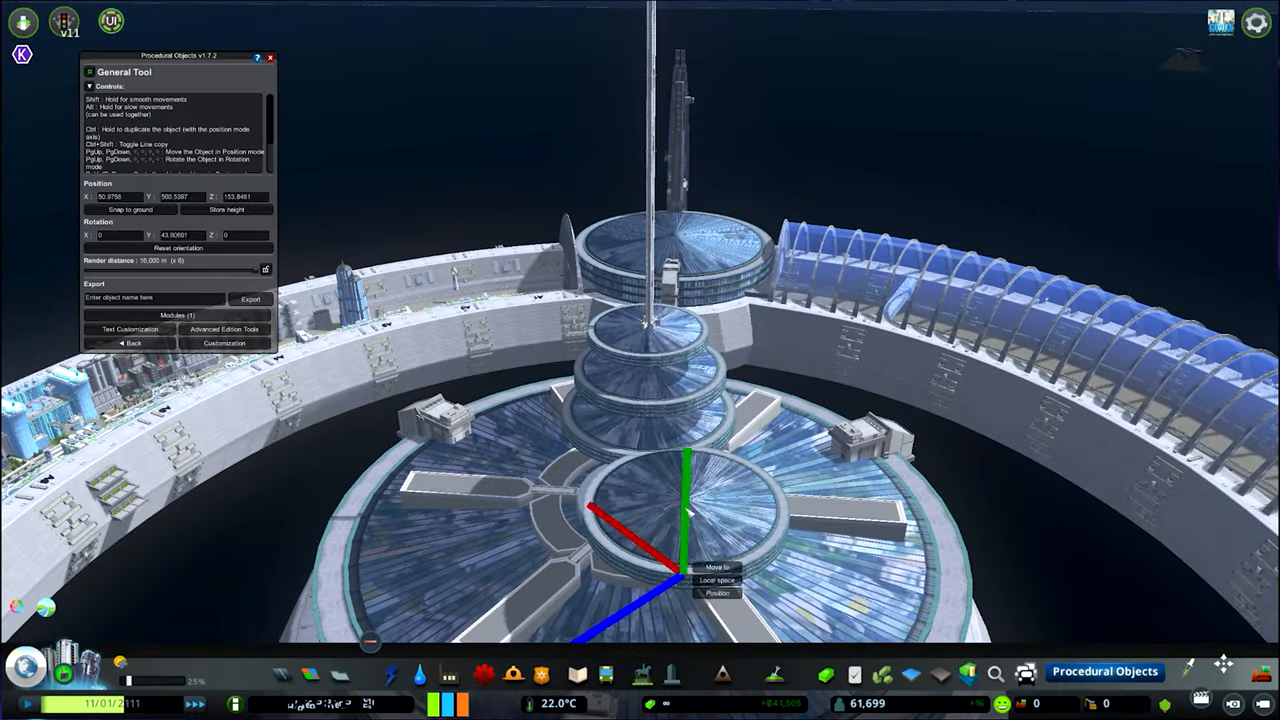
{"action": "left_click", "coordinate": [176, 312]}
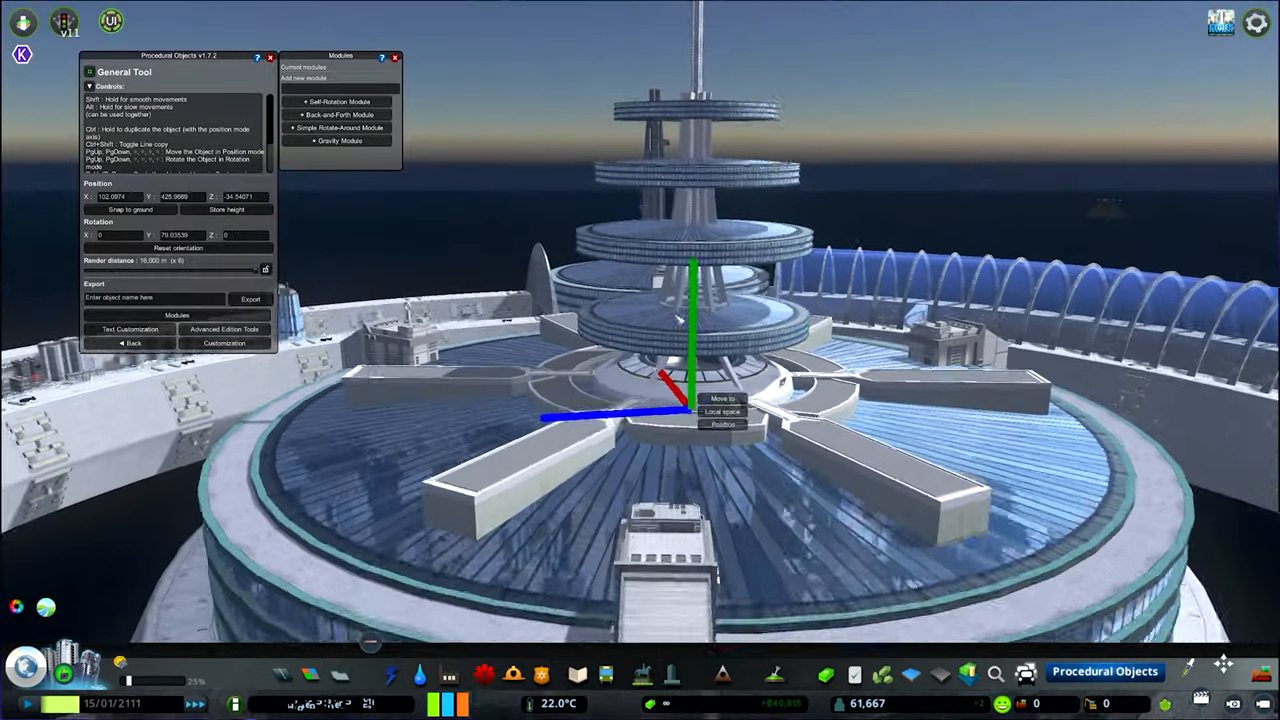
{"action": "left_click", "coordinate": [224, 342]}
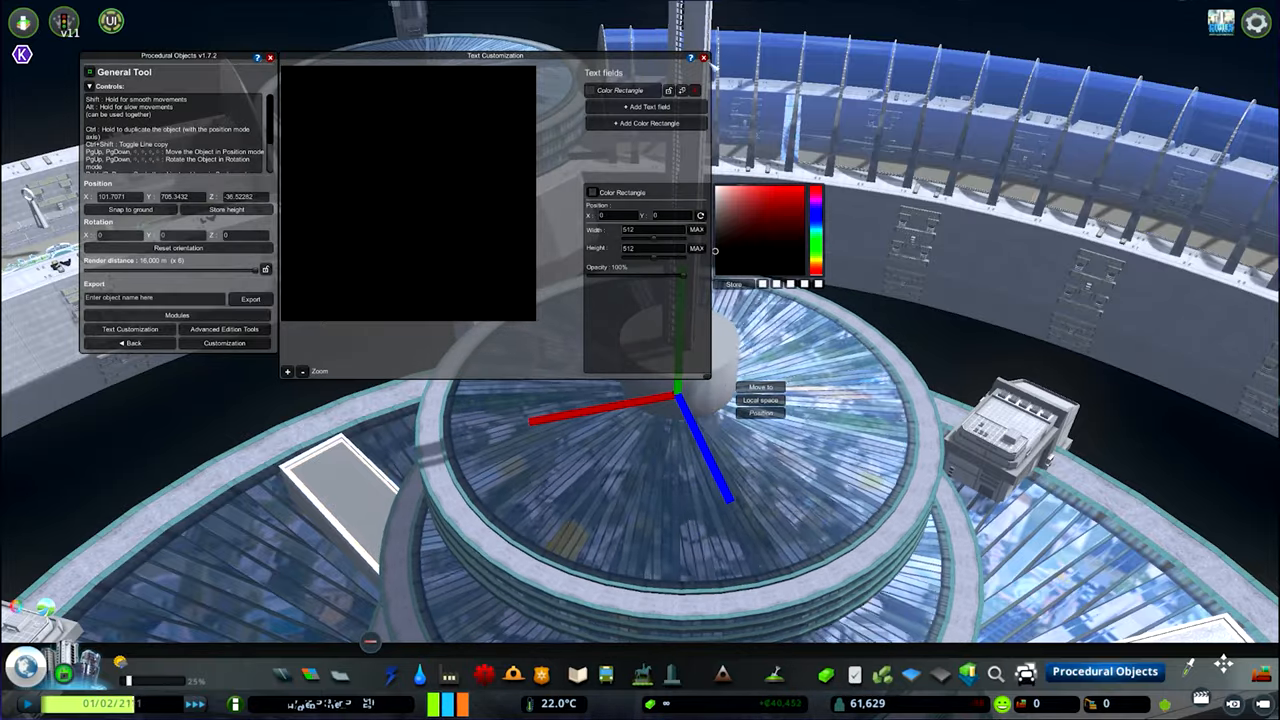
{"action": "left_click", "coordinate": [704, 58]}
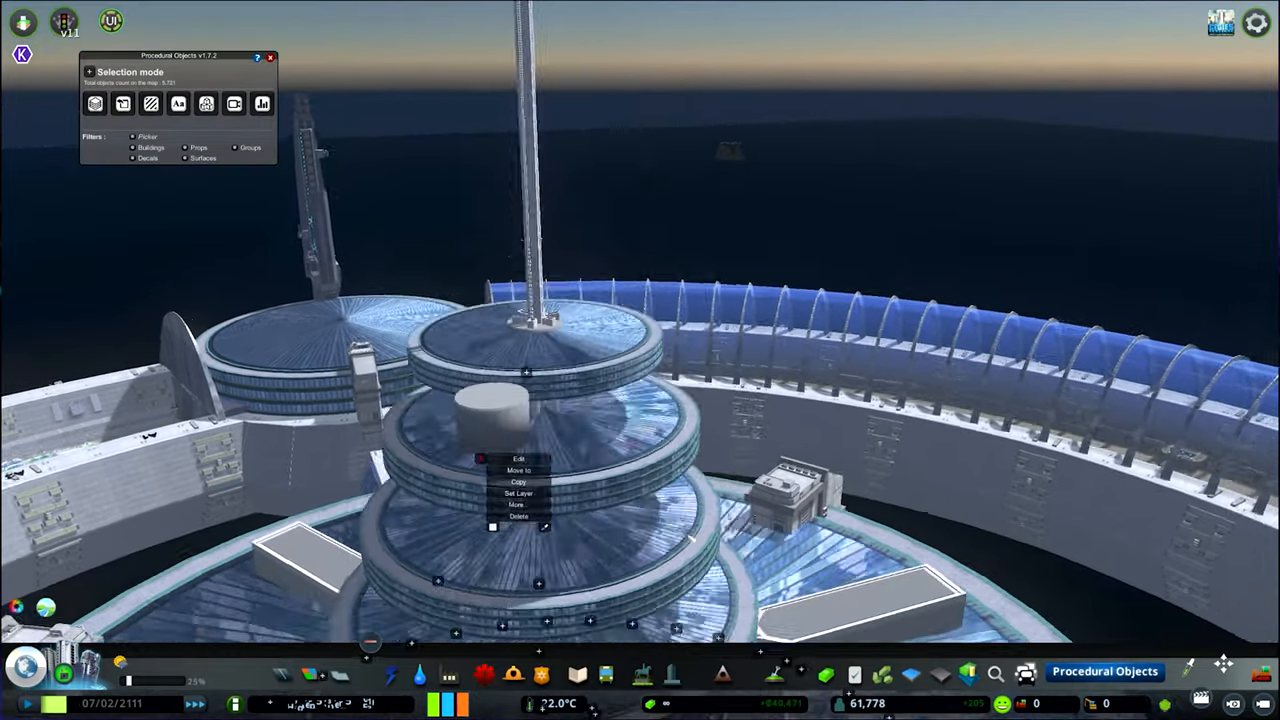
{"action": "left_click", "coordinate": [512, 468]}
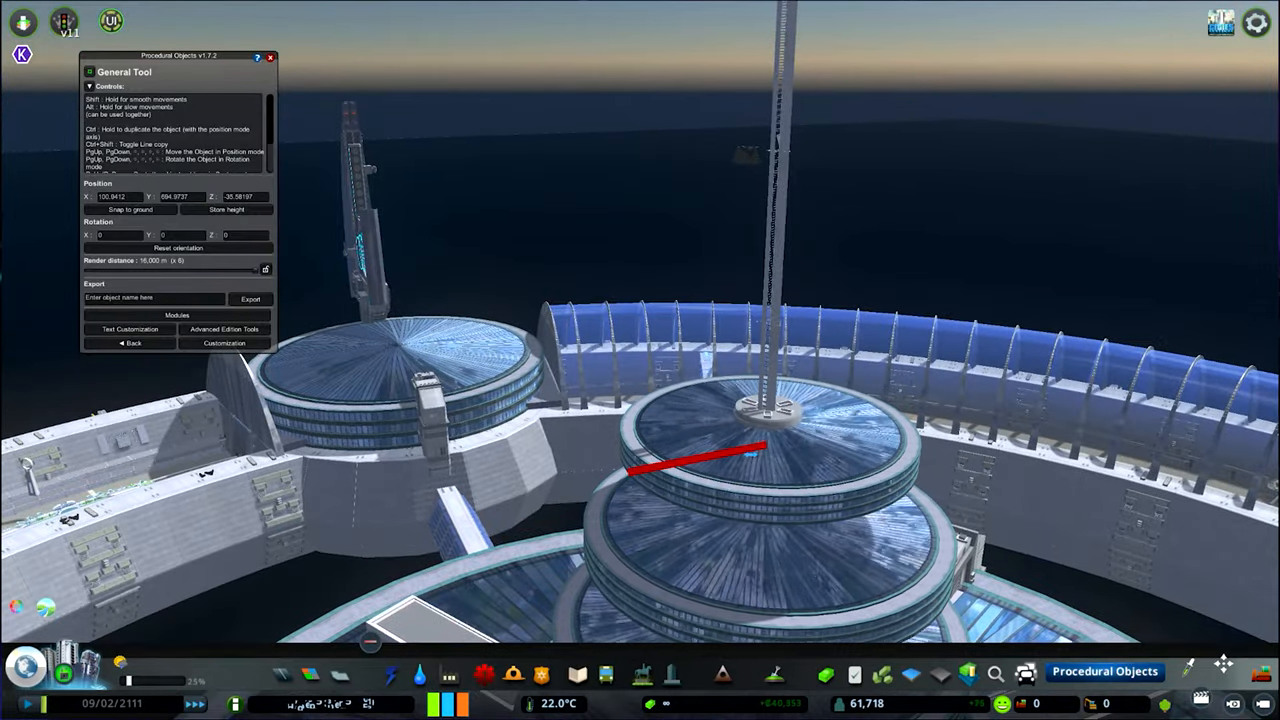
{"action": "left_click", "coordinate": [224, 342]}
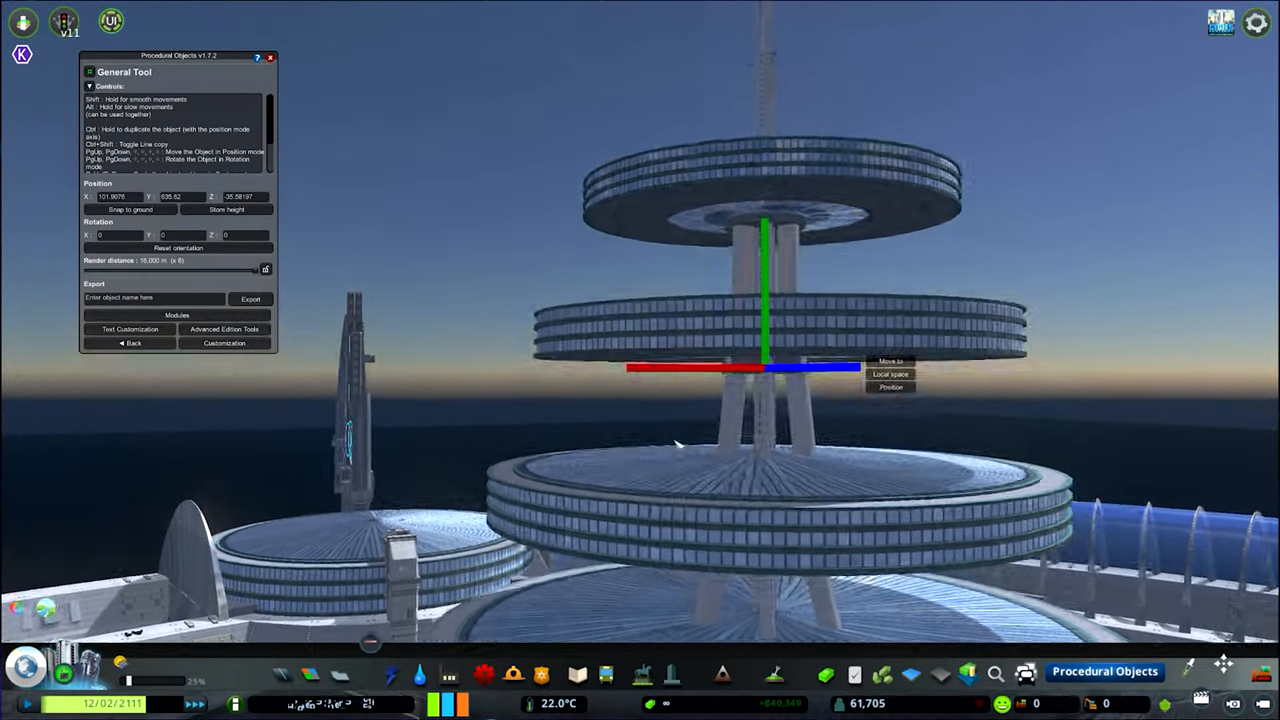
{"action": "left_click", "coordinate": [224, 344]}
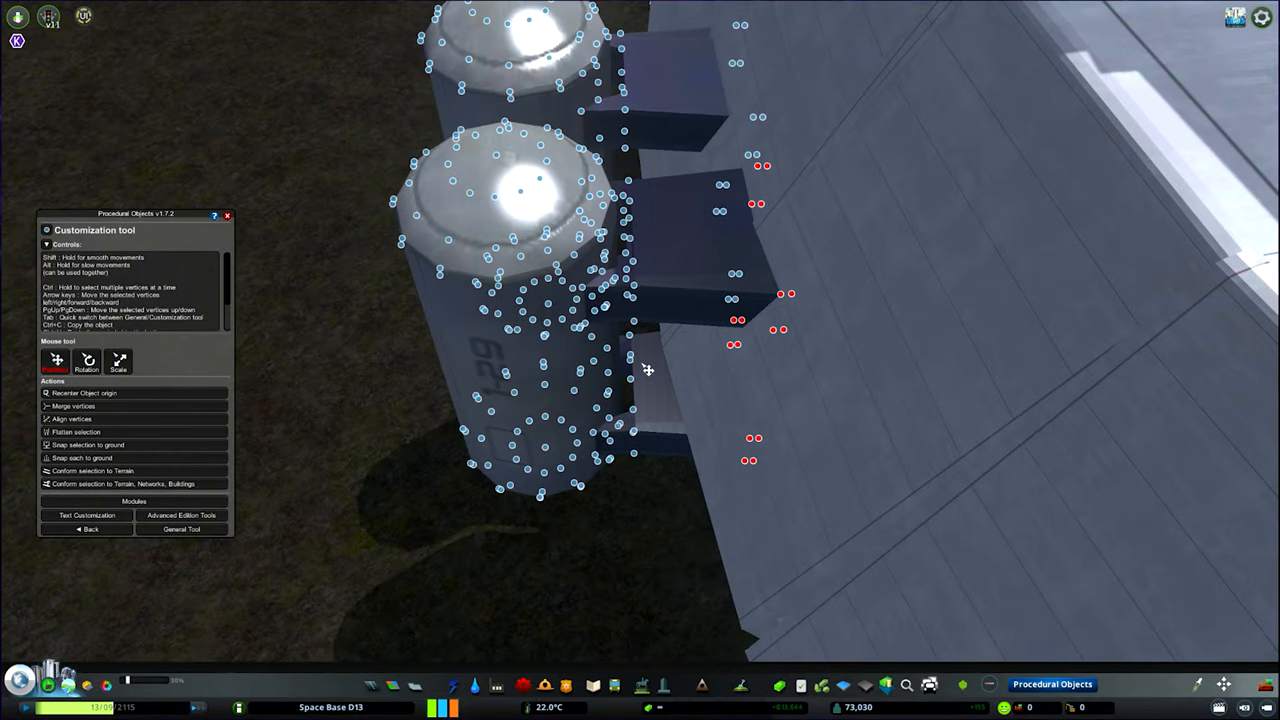
Group the row of white tanks into one object, copy it and place the cluster under the second dome
{"action": "left_click", "coordinate": [180, 528]}
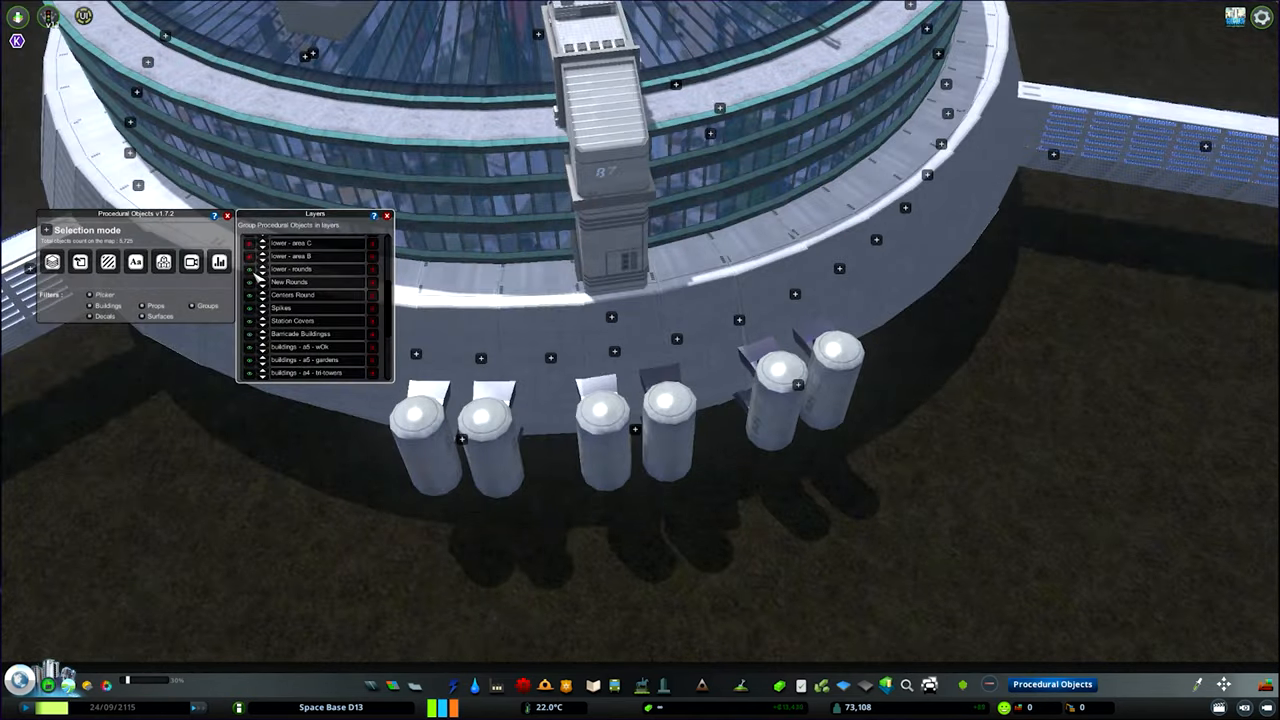
{"action": "right_click", "coordinate": [796, 384]}
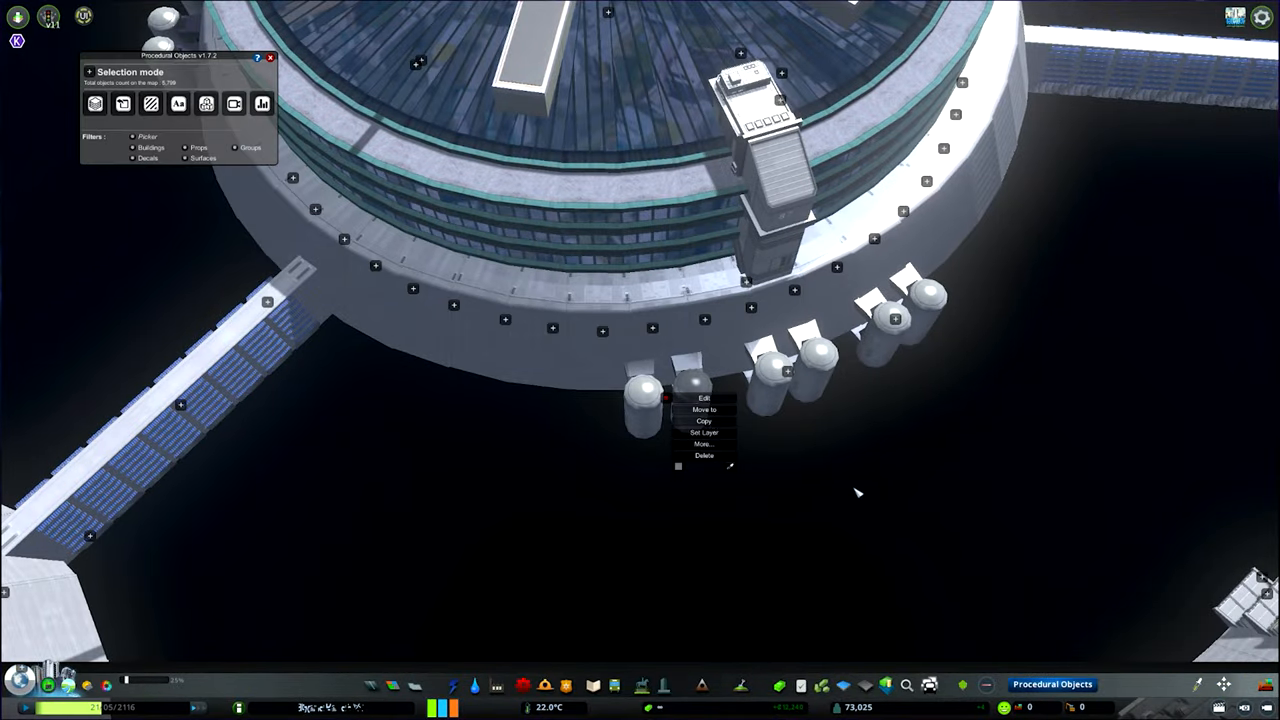
{"action": "left_click", "coordinate": [702, 408]}
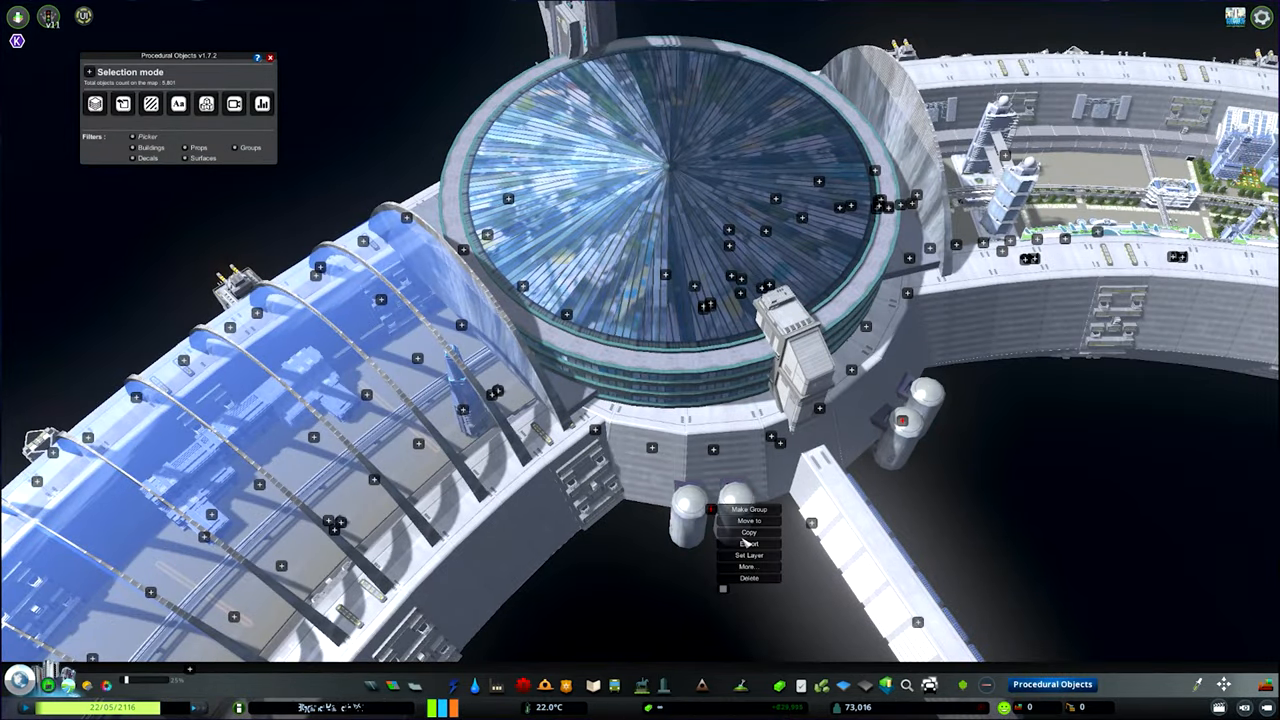
{"action": "left_click", "coordinate": [748, 516]}
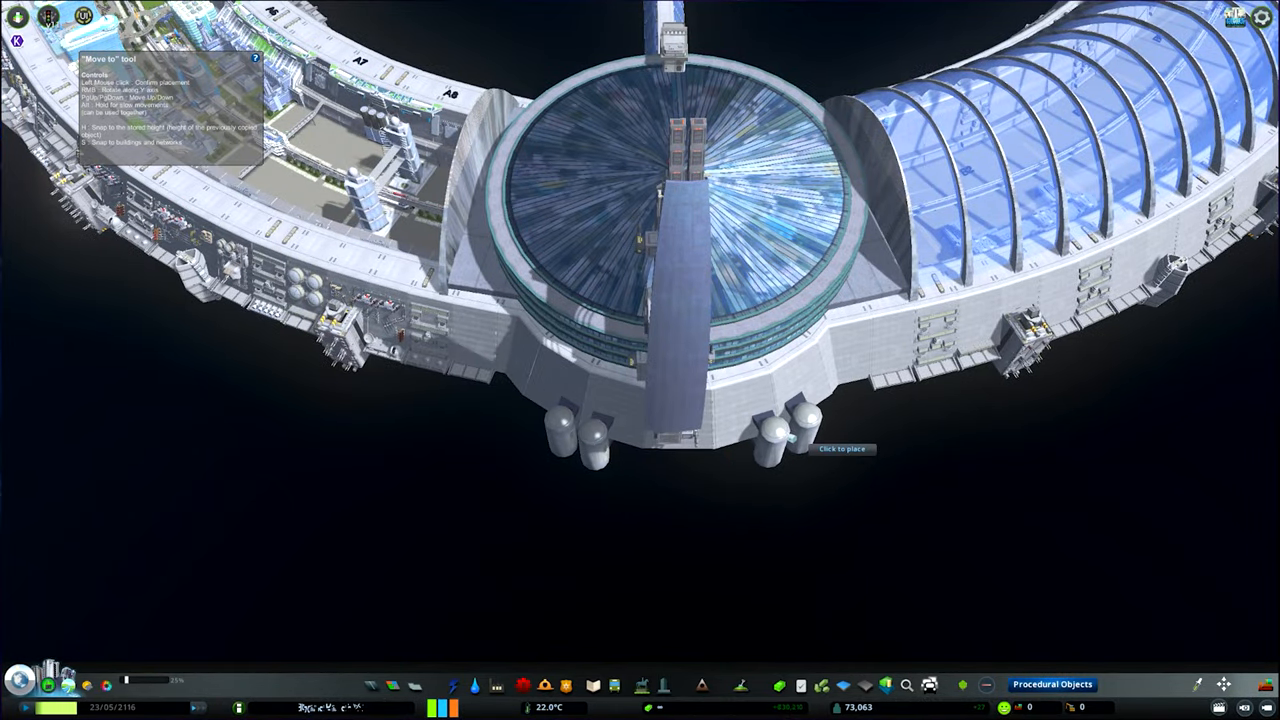
{"action": "right_click", "coordinate": [624, 464]}
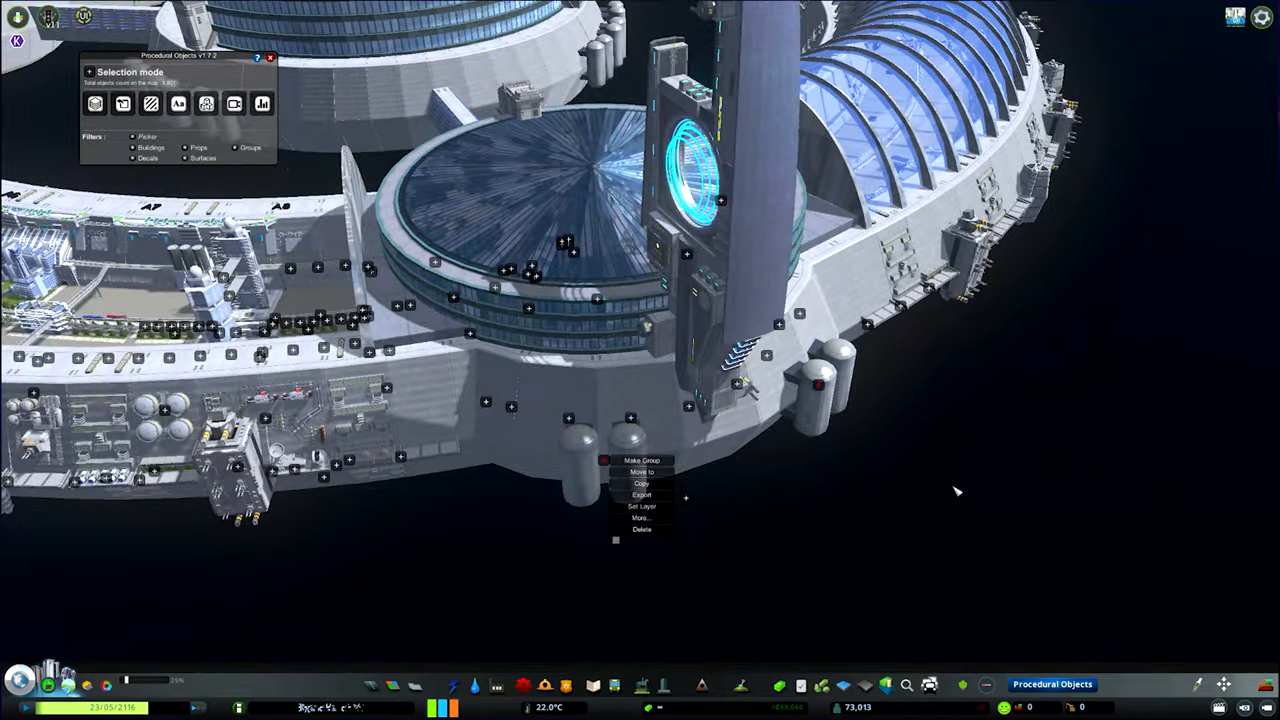
{"action": "left_click", "coordinate": [638, 472]}
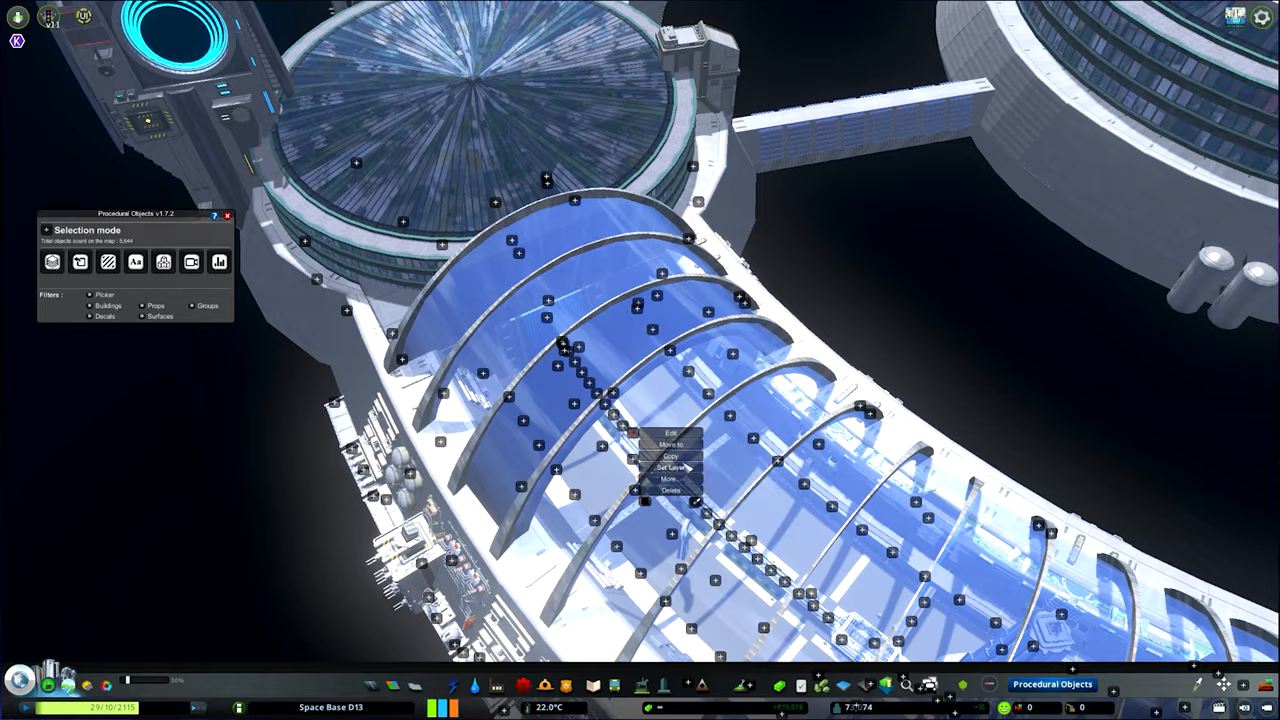
Copy metal ribs and set them across the blue panels of the solar ring
{"action": "left_click", "coordinate": [668, 448]}
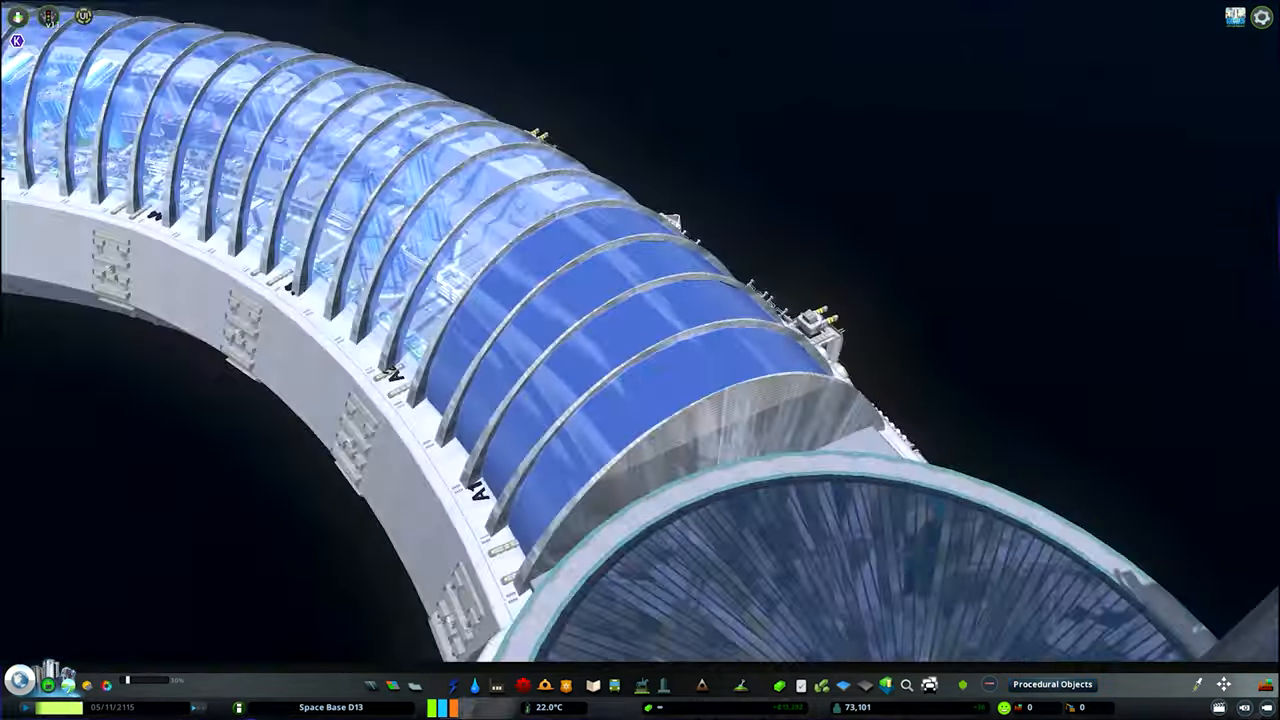
{"action": "left_click", "coordinate": [1056, 684]}
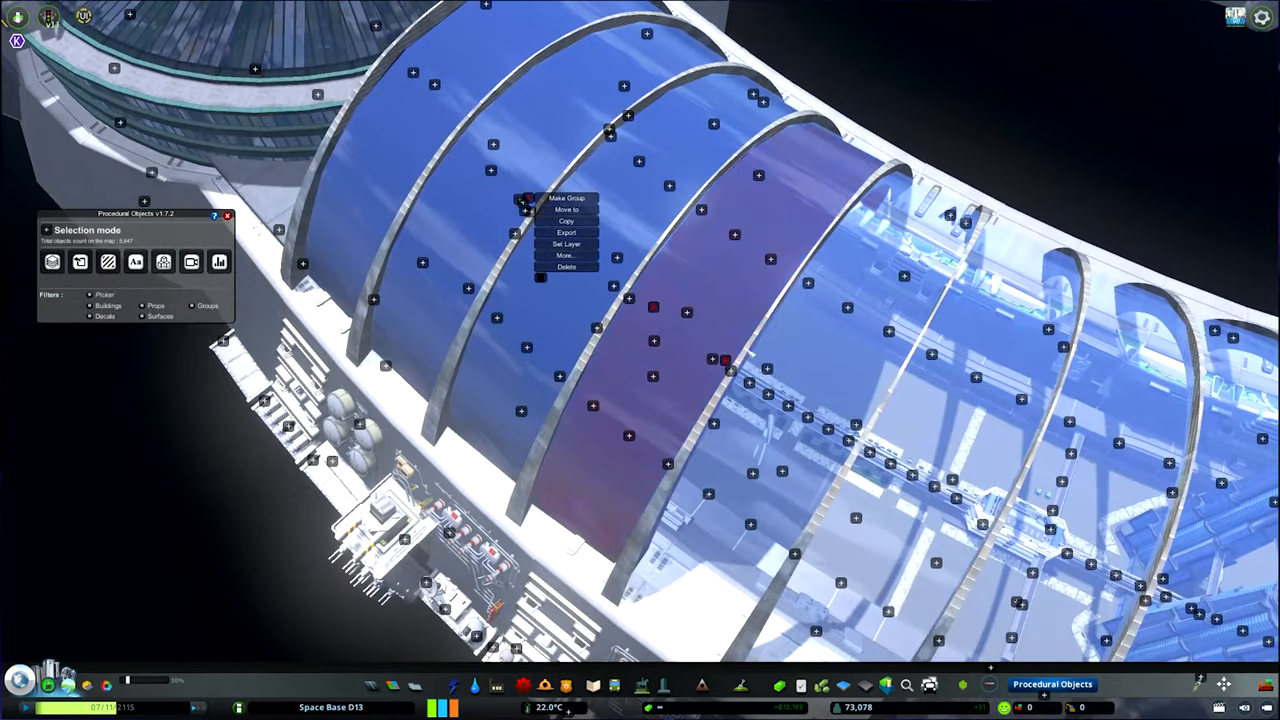
{"action": "left_click", "coordinate": [568, 210]}
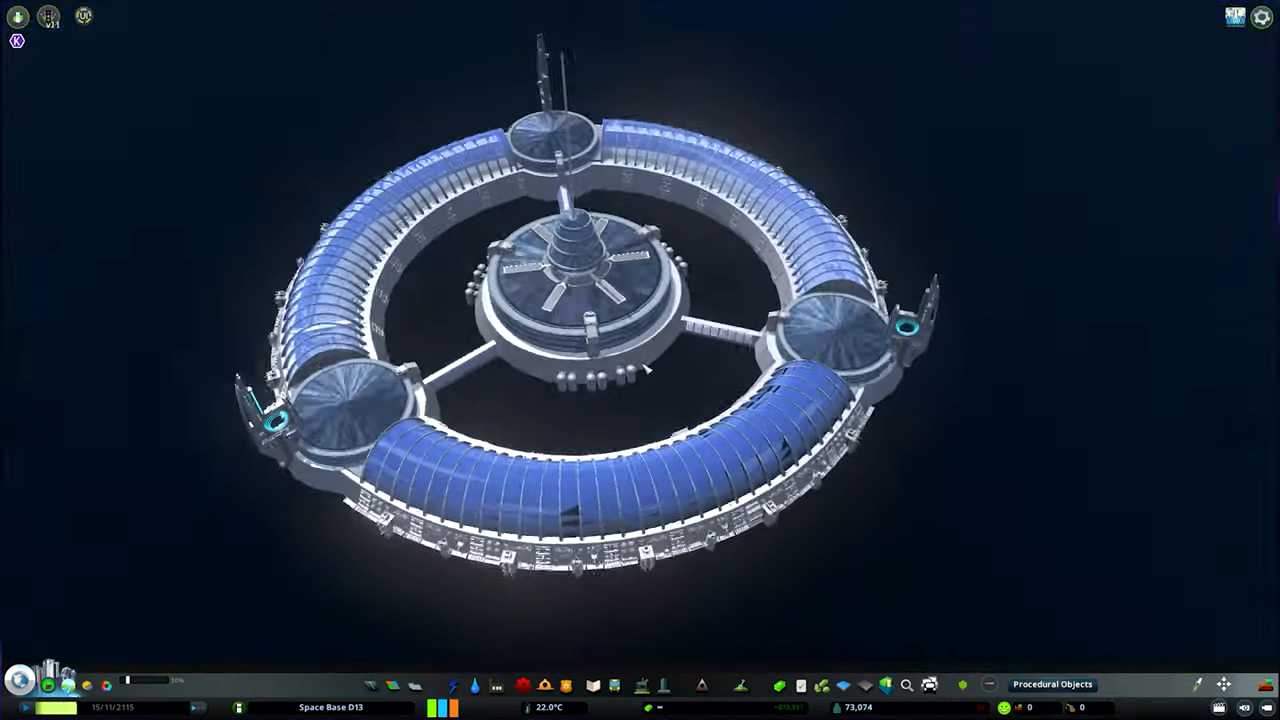
{"action": "left_click", "coordinate": [1068, 684]}
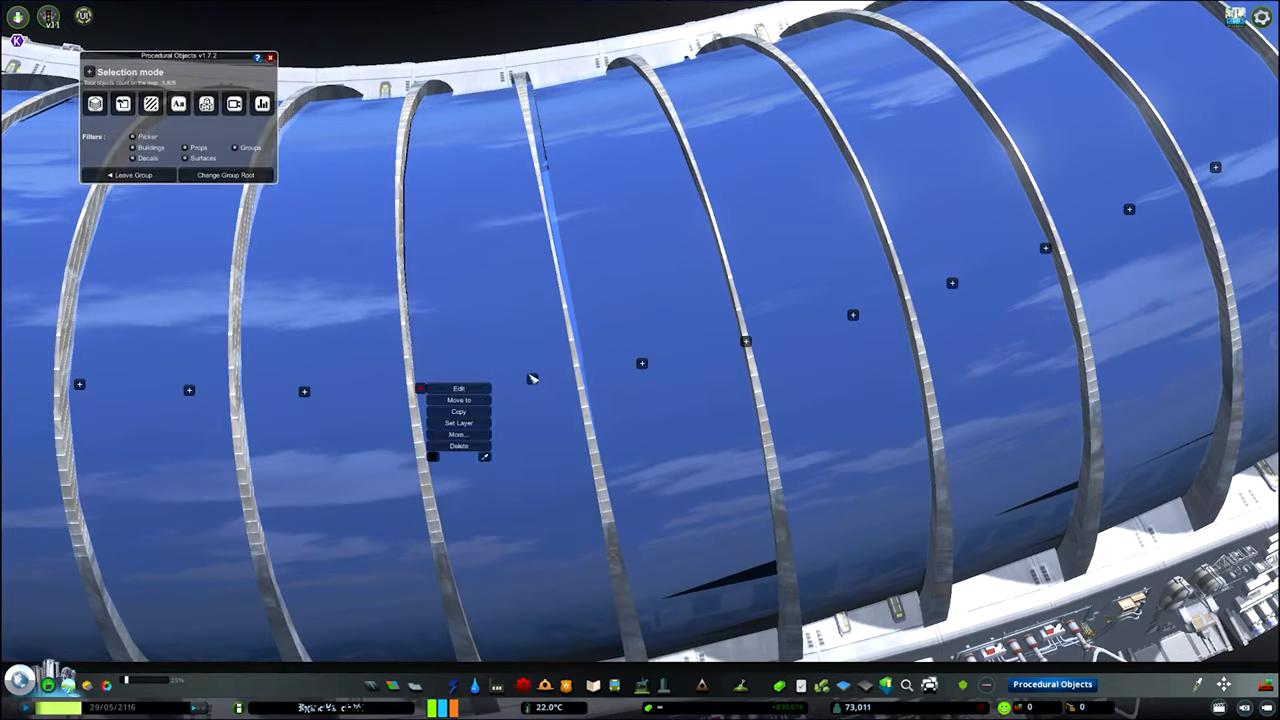
{"action": "left_click", "coordinate": [460, 400]}
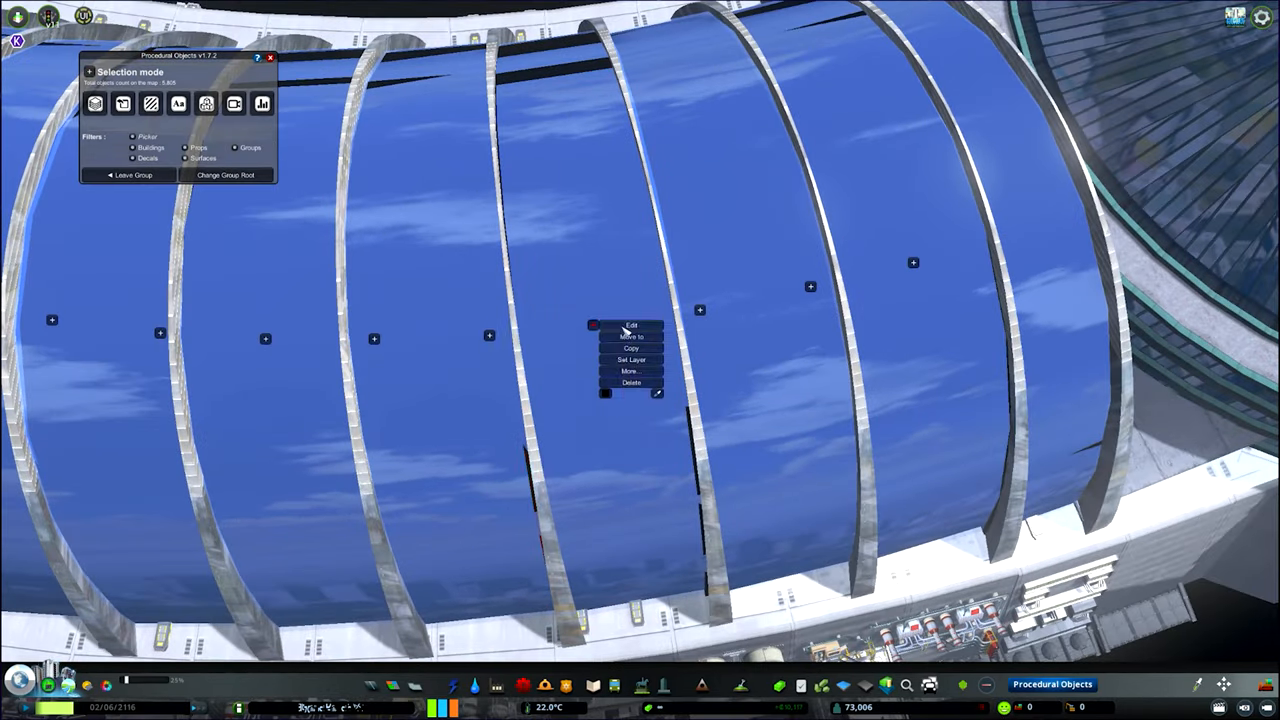
Adjust two ribs with the General Tool position gizmo so they line up on the ring
{"action": "left_click", "coordinate": [628, 328]}
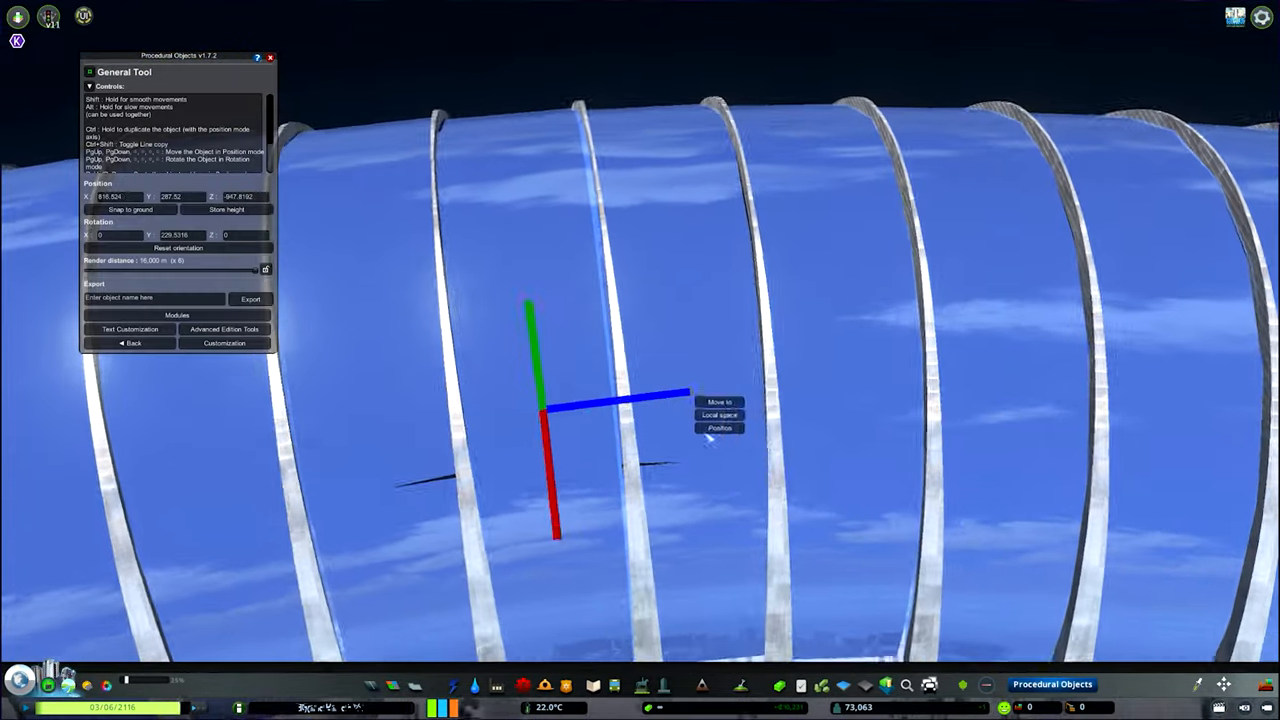
{"action": "left_click", "coordinate": [224, 344]}
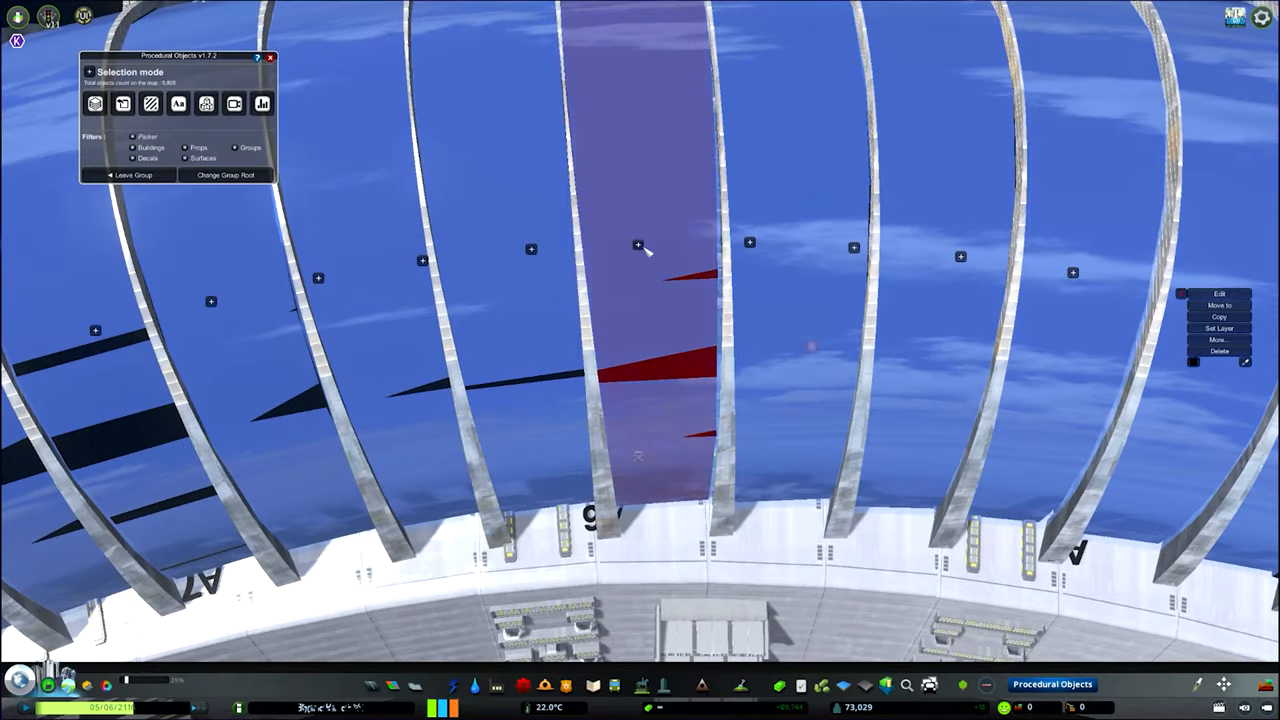
{"action": "left_click", "coordinate": [1222, 292]}
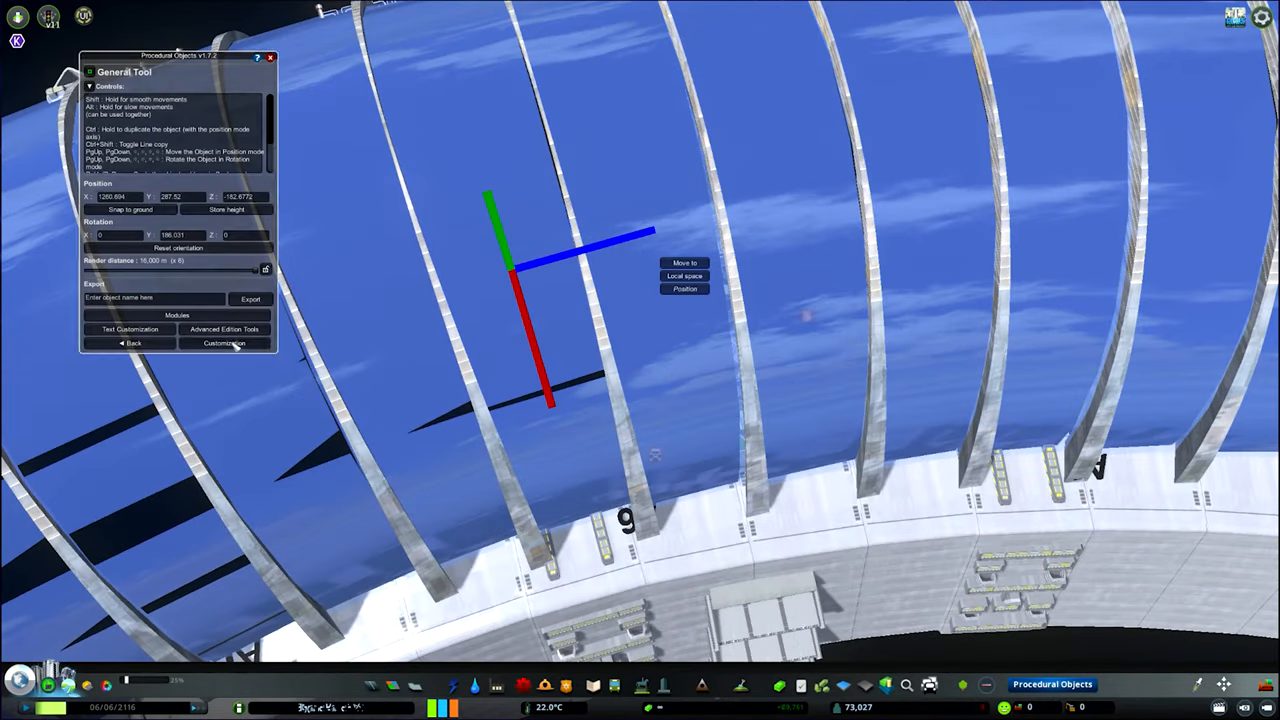
{"action": "left_click", "coordinate": [226, 344]}
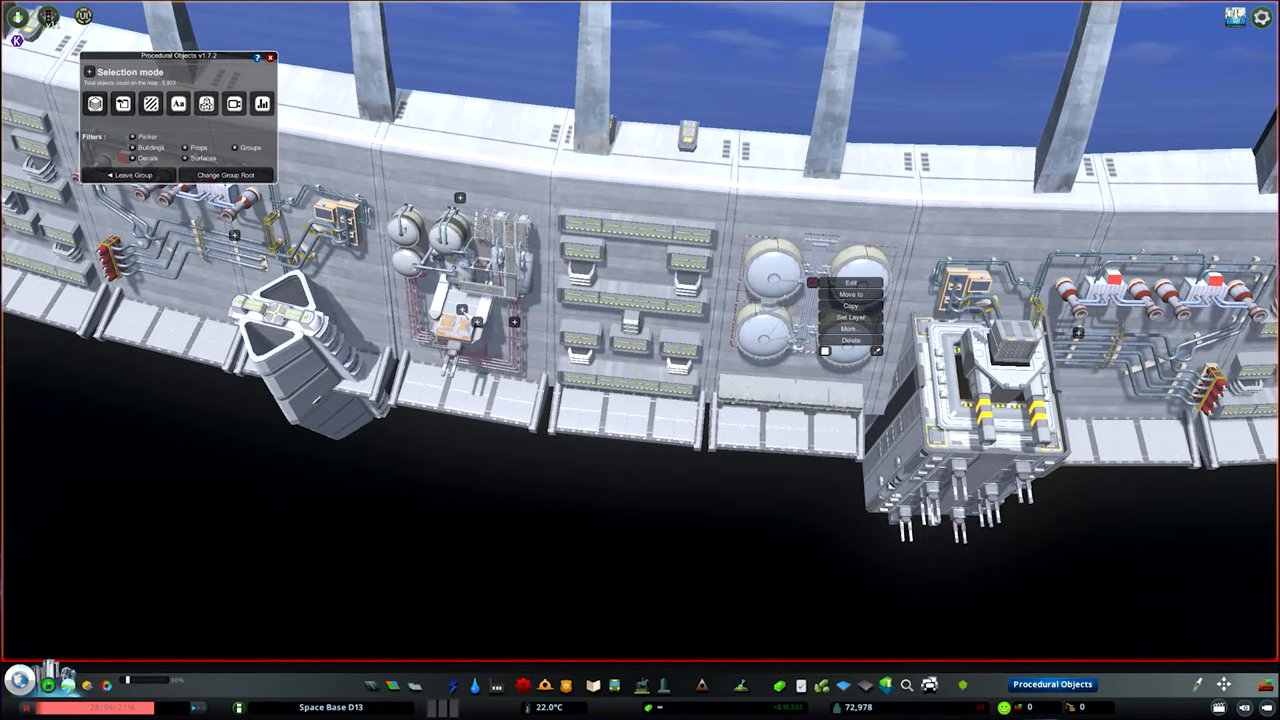
Drag the corner vertices of the long white roof strip into shape in the Customization tool
{"action": "left_click", "coordinate": [856, 284]}
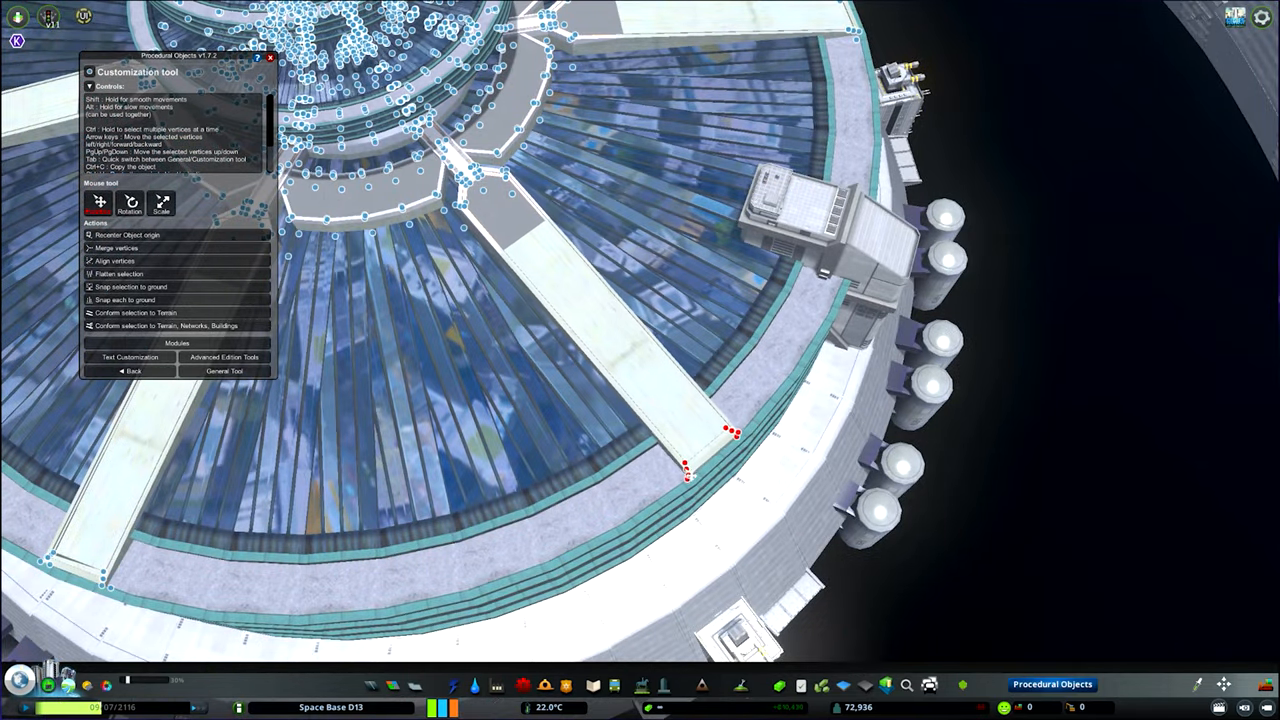
Finish the roof strip, then rotate the large satellite dish and set it on the ledge beside the dome
{"action": "left_click", "coordinate": [132, 370]}
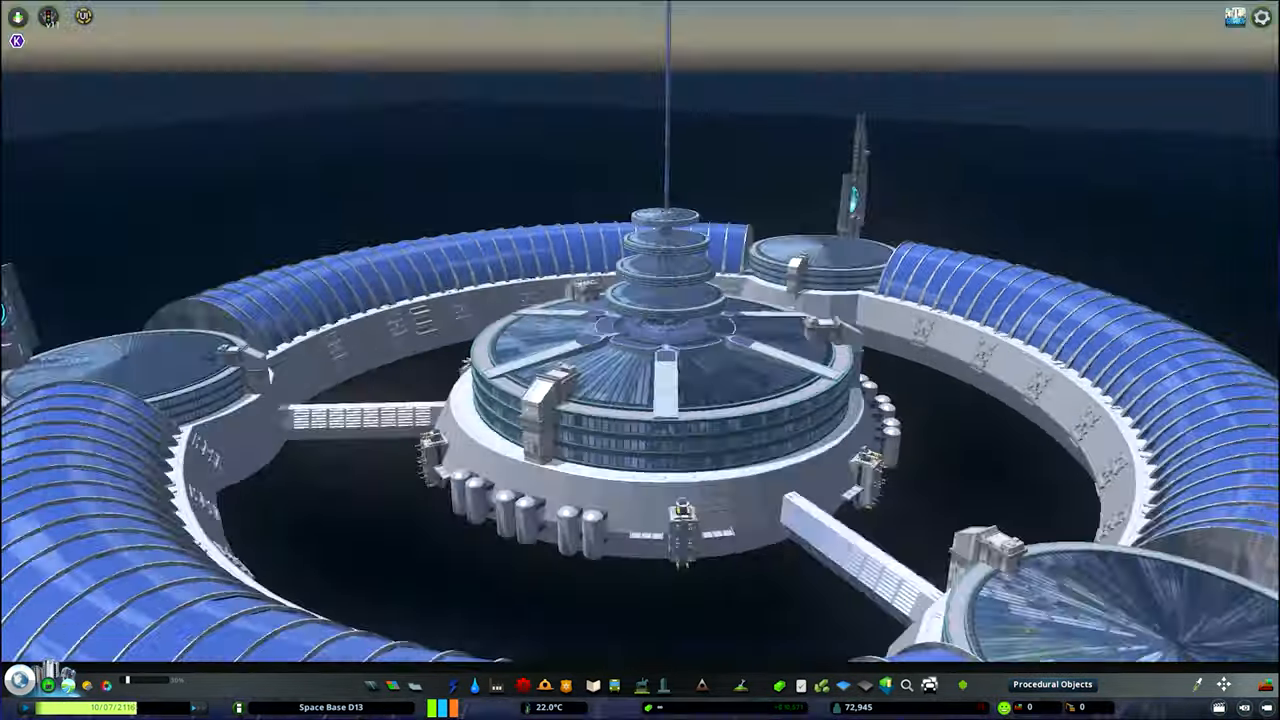
{"action": "left_click", "coordinate": [1060, 684]}
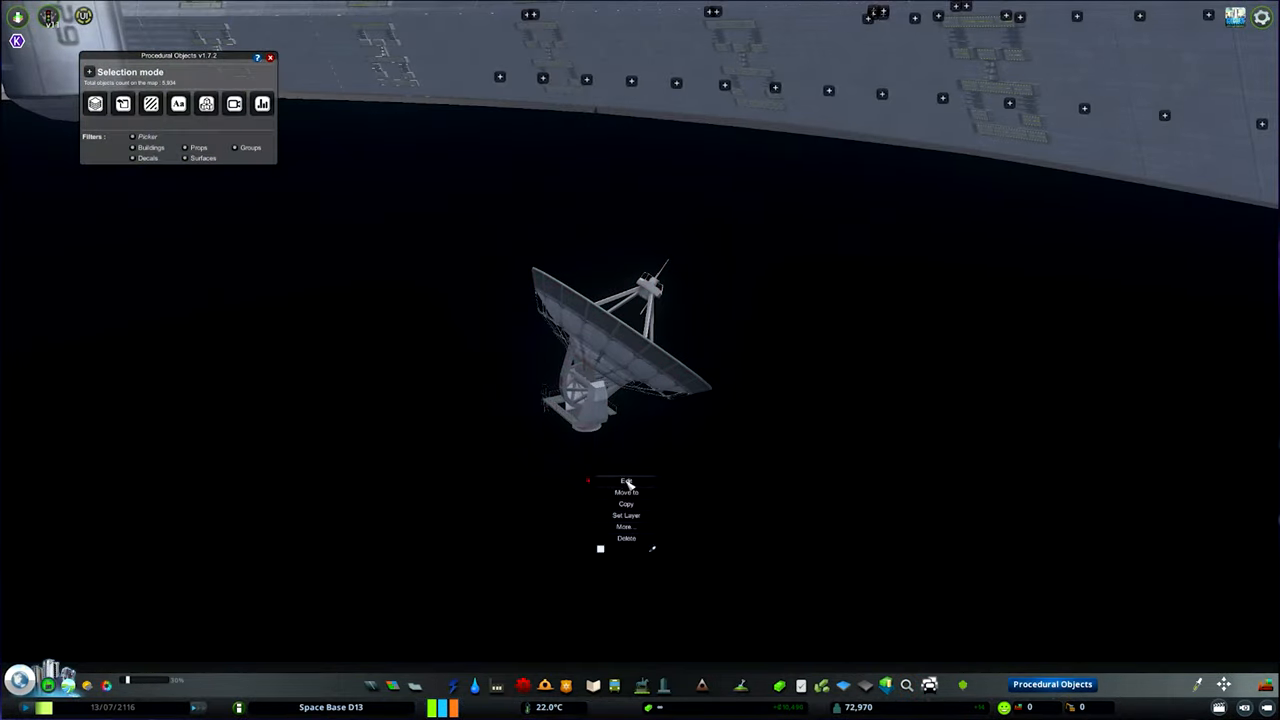
{"action": "left_click", "coordinate": [624, 480]}
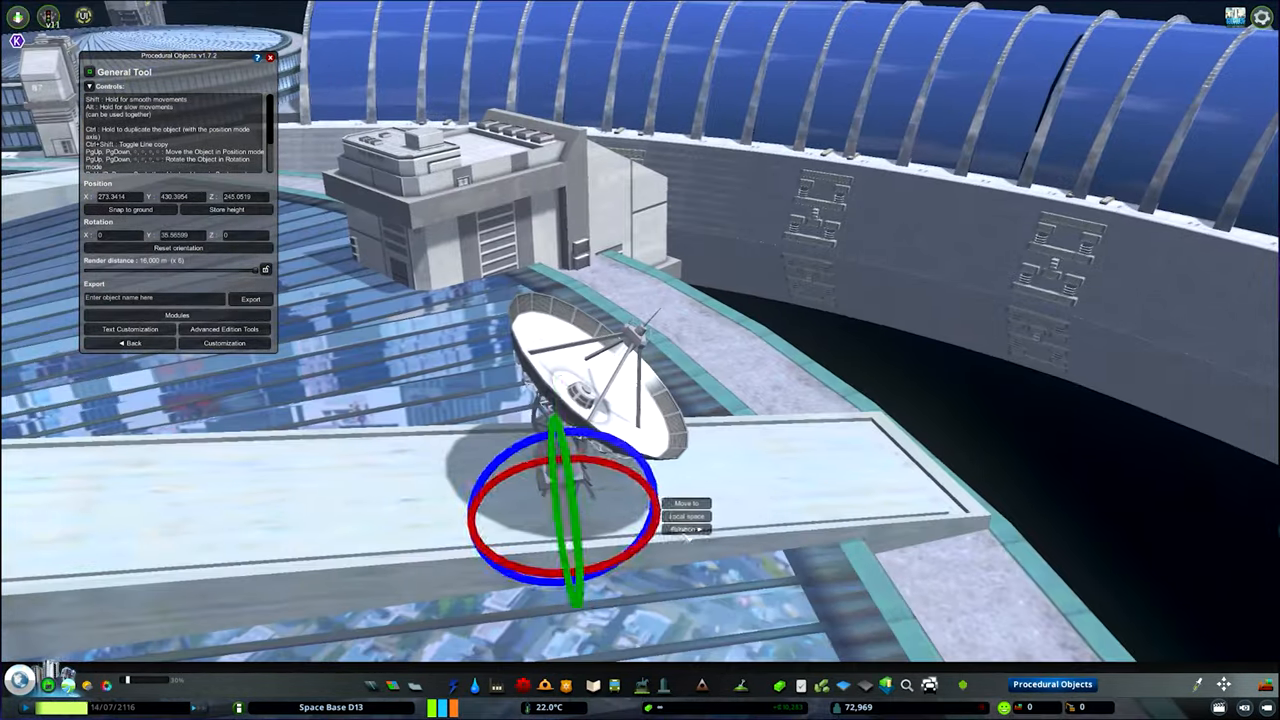
{"action": "left_click", "coordinate": [224, 344]}
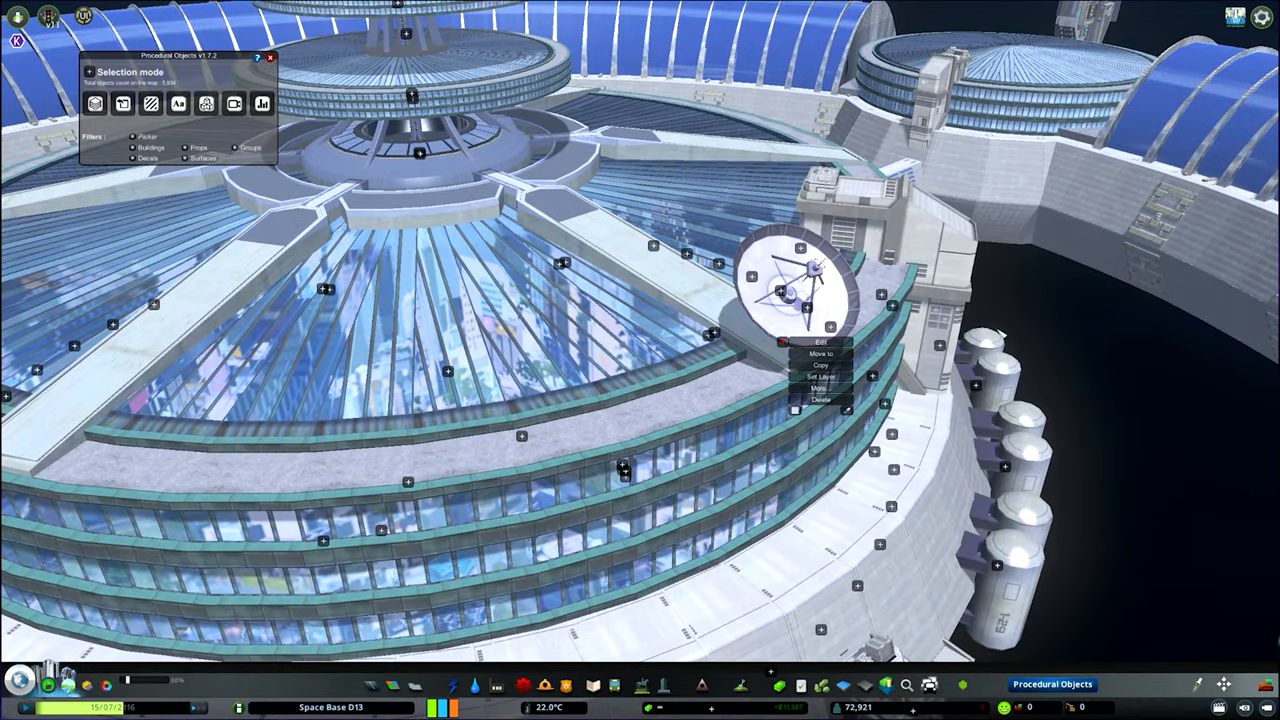
{"action": "left_click", "coordinate": [820, 354]}
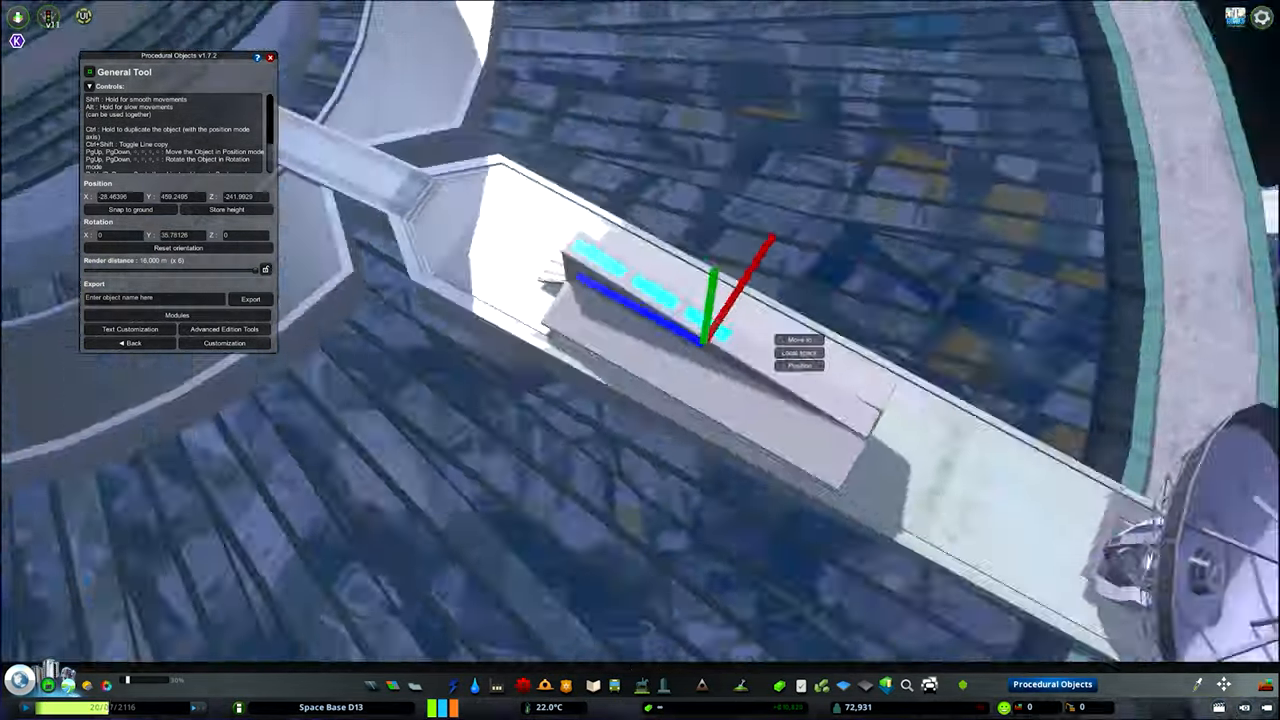
Reshape the glowing cyan wedge piece, then pick up the light strip to move it onto the walkway
{"action": "left_click", "coordinate": [224, 344]}
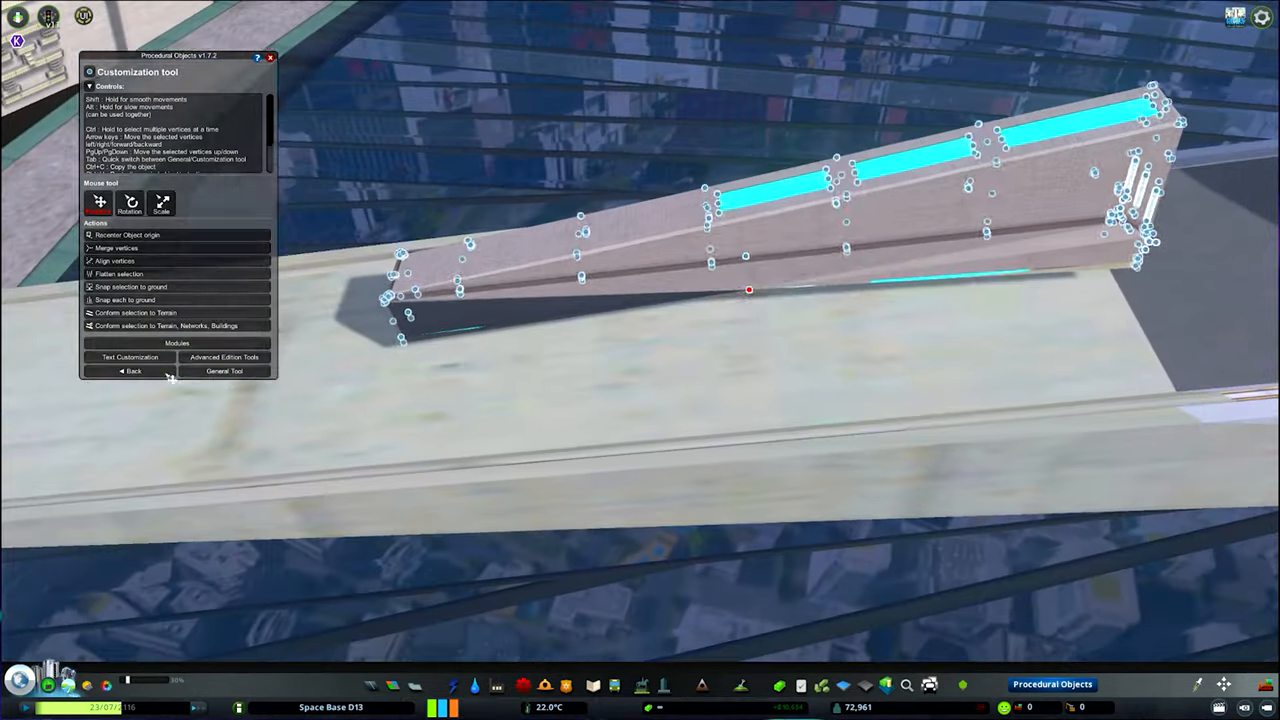
{"action": "left_click", "coordinate": [224, 370]}
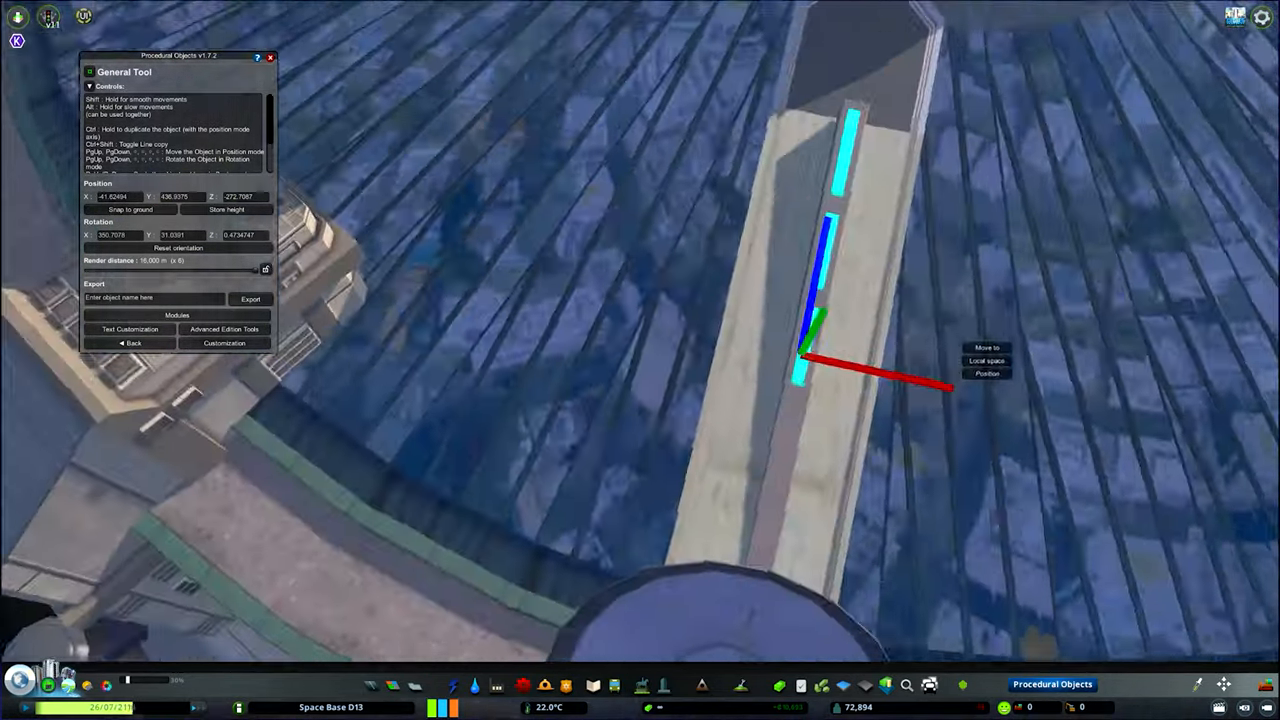
{"action": "left_click", "coordinate": [988, 344]}
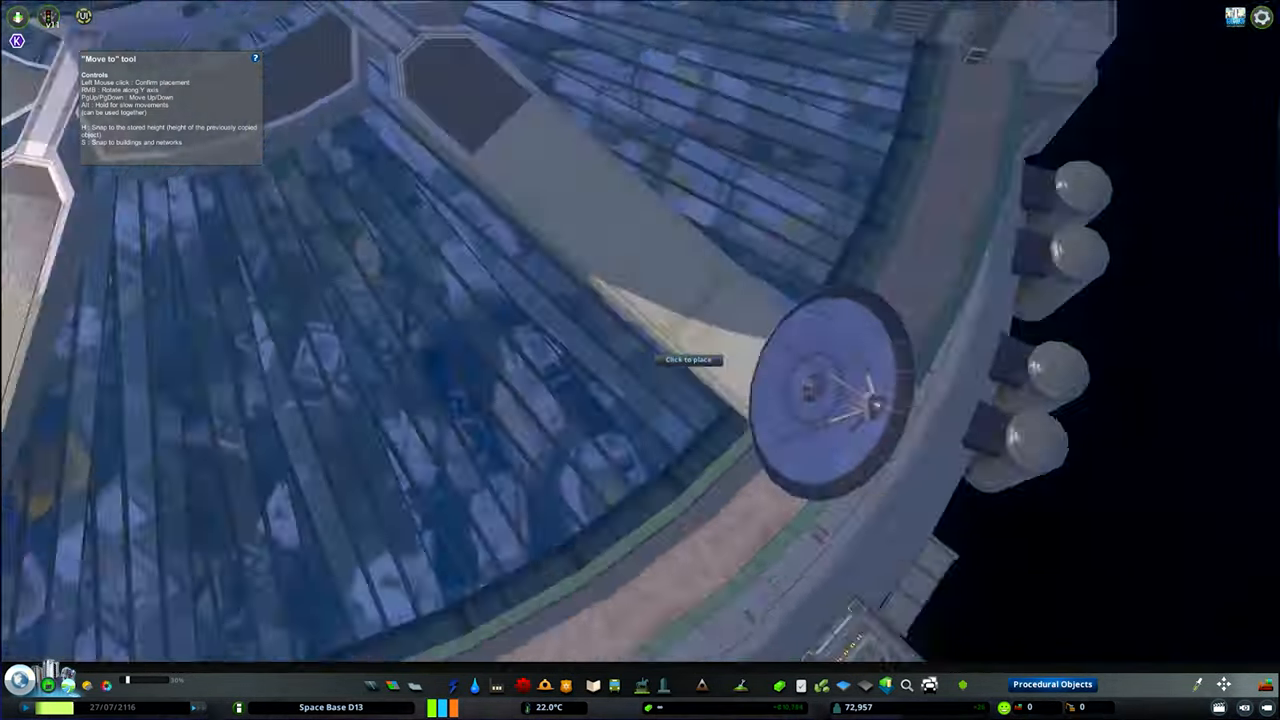